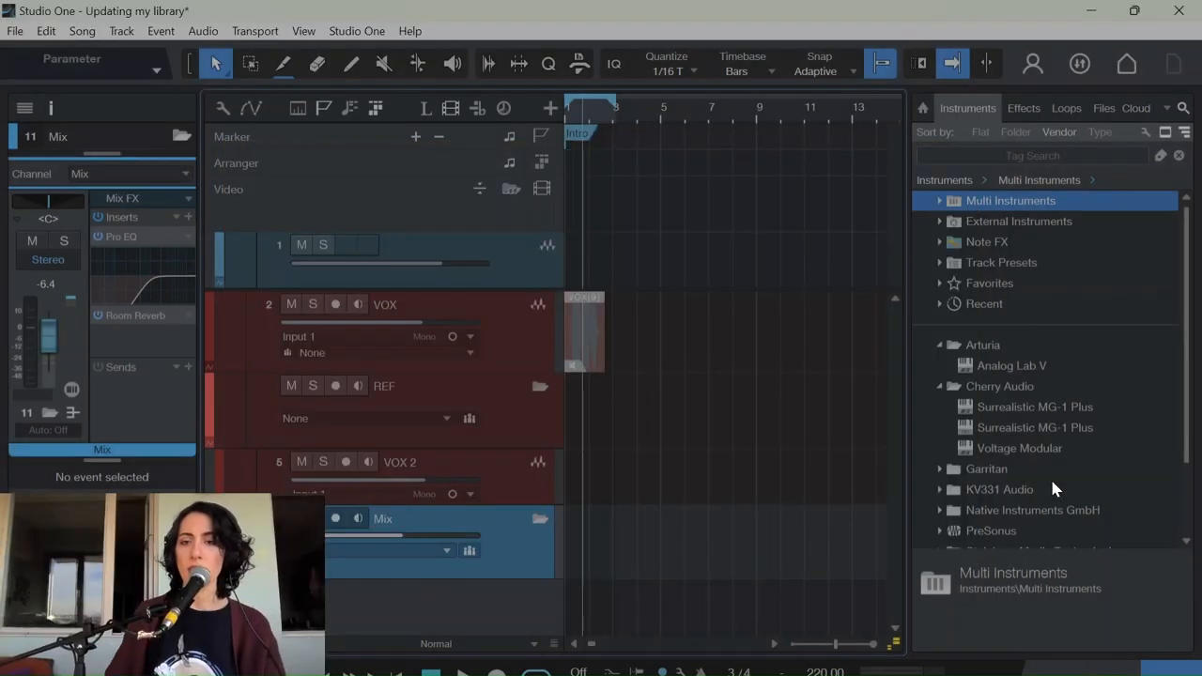
pyautogui.moveTo(1047, 168)
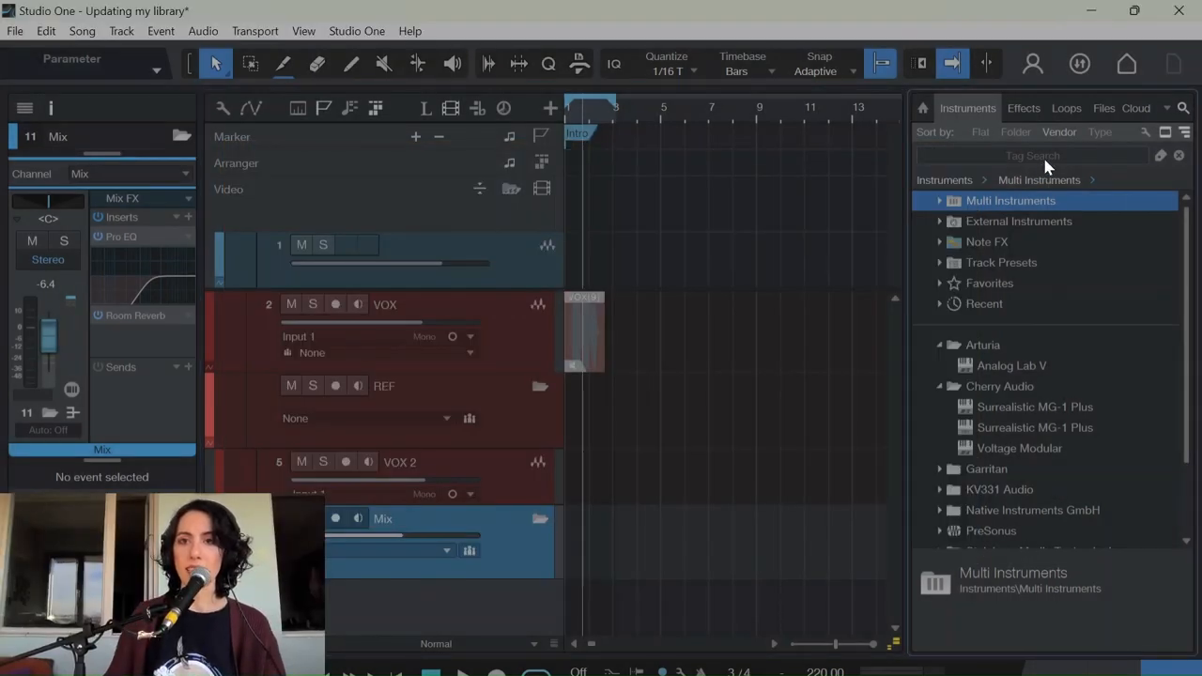
# Step: Search the instruments for 'mo' and add Mojito as a new instrument track
pyautogui.write('moji')
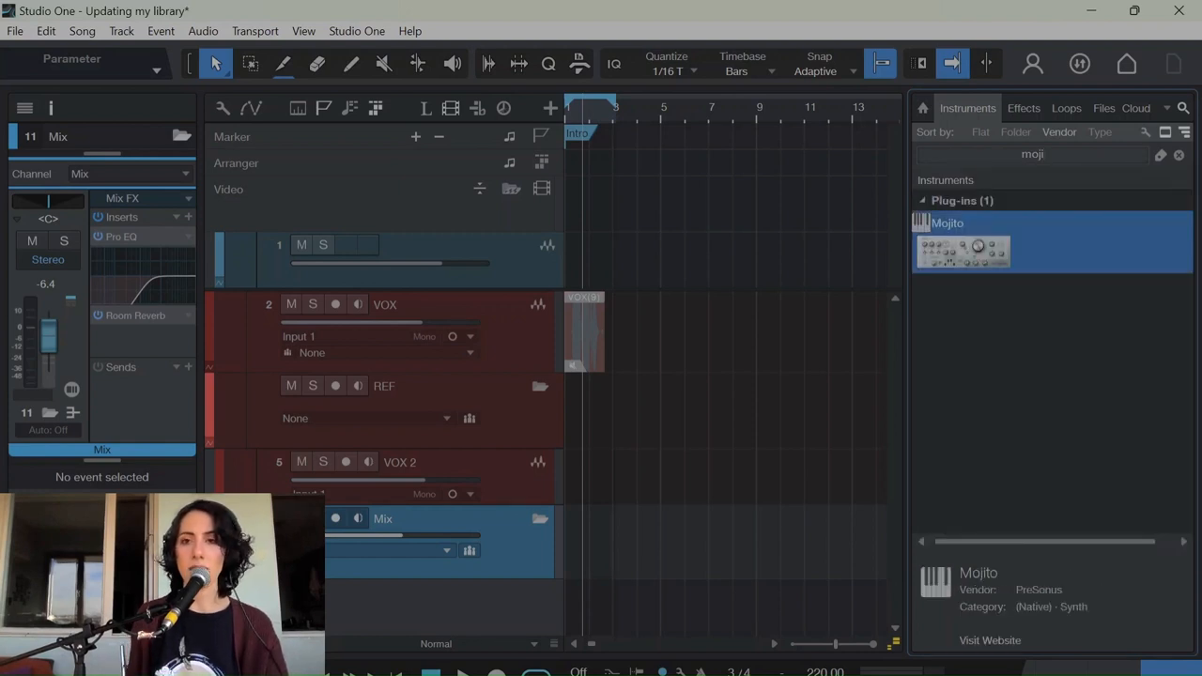
pyautogui.moveTo(1000, 289)
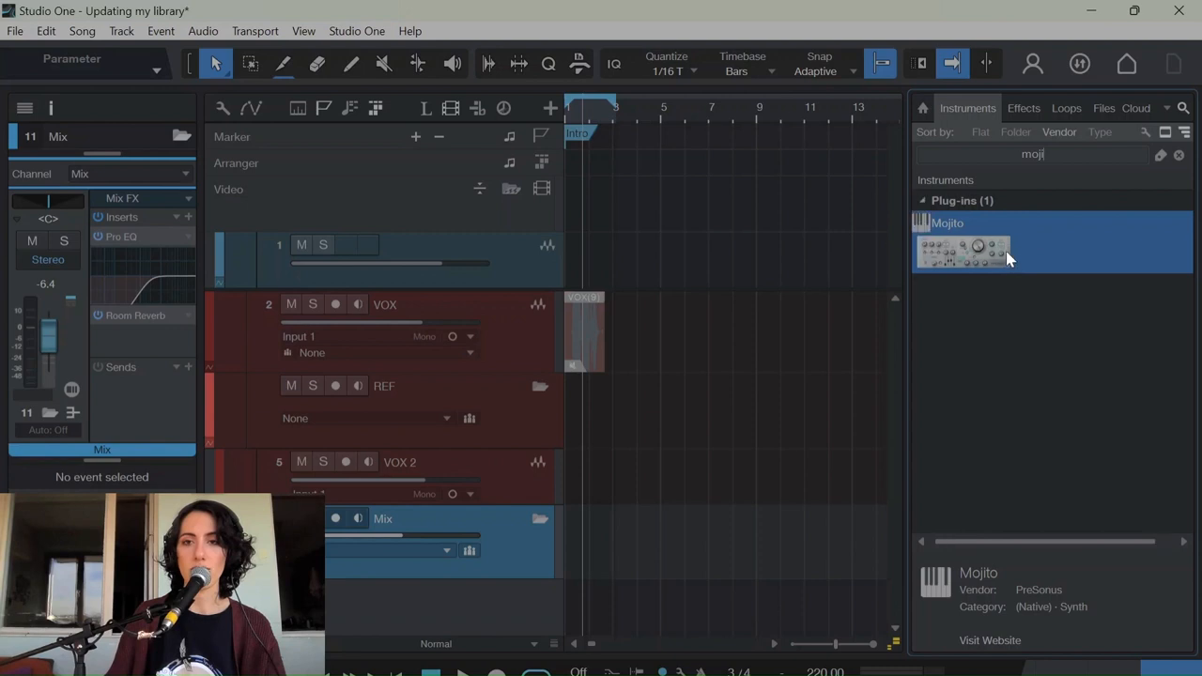
pyautogui.moveTo(976, 263)
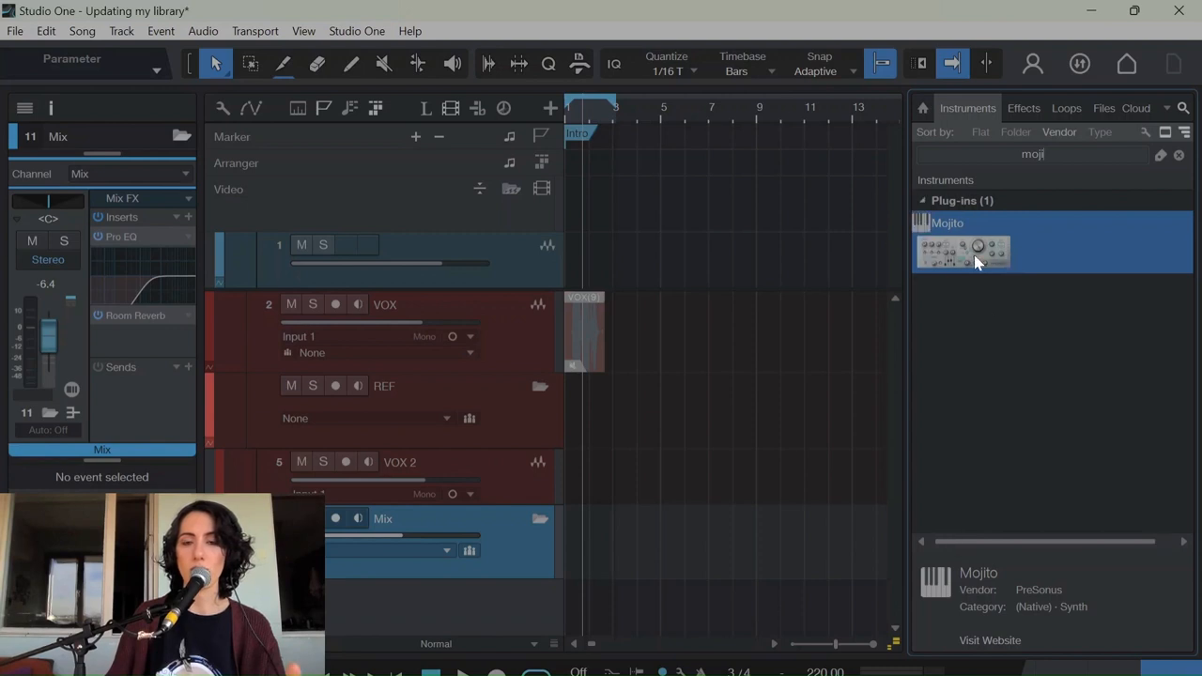
pyautogui.doubleClick(962, 252)
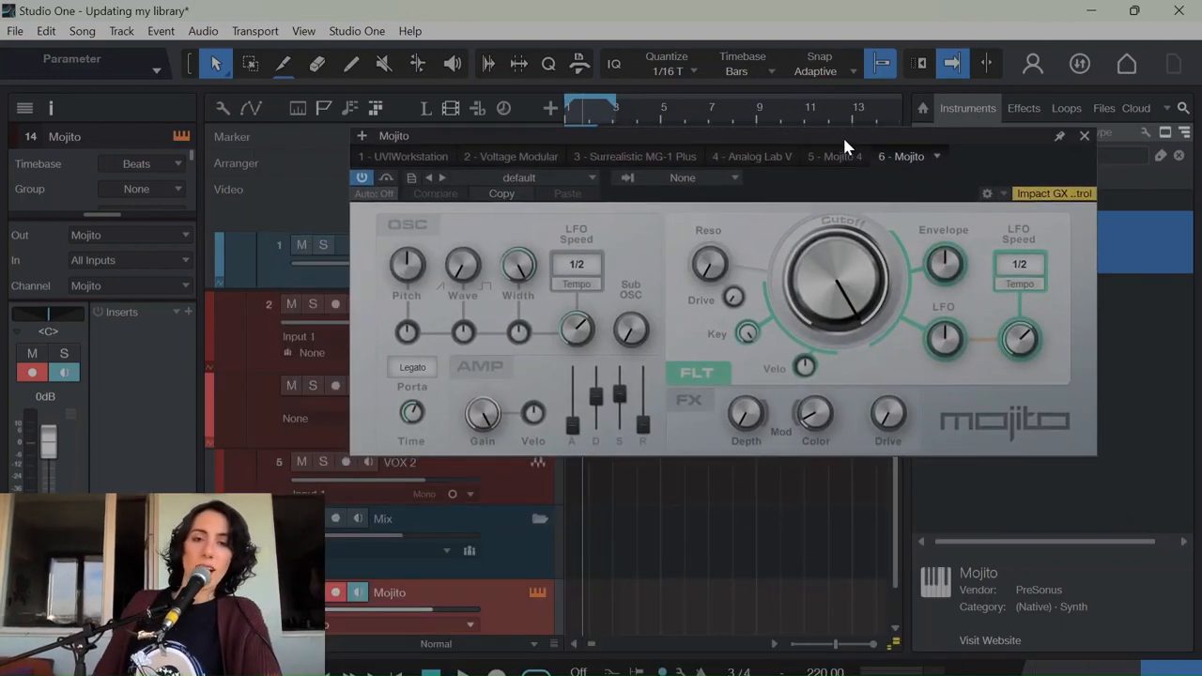
pyautogui.moveTo(762, 134)
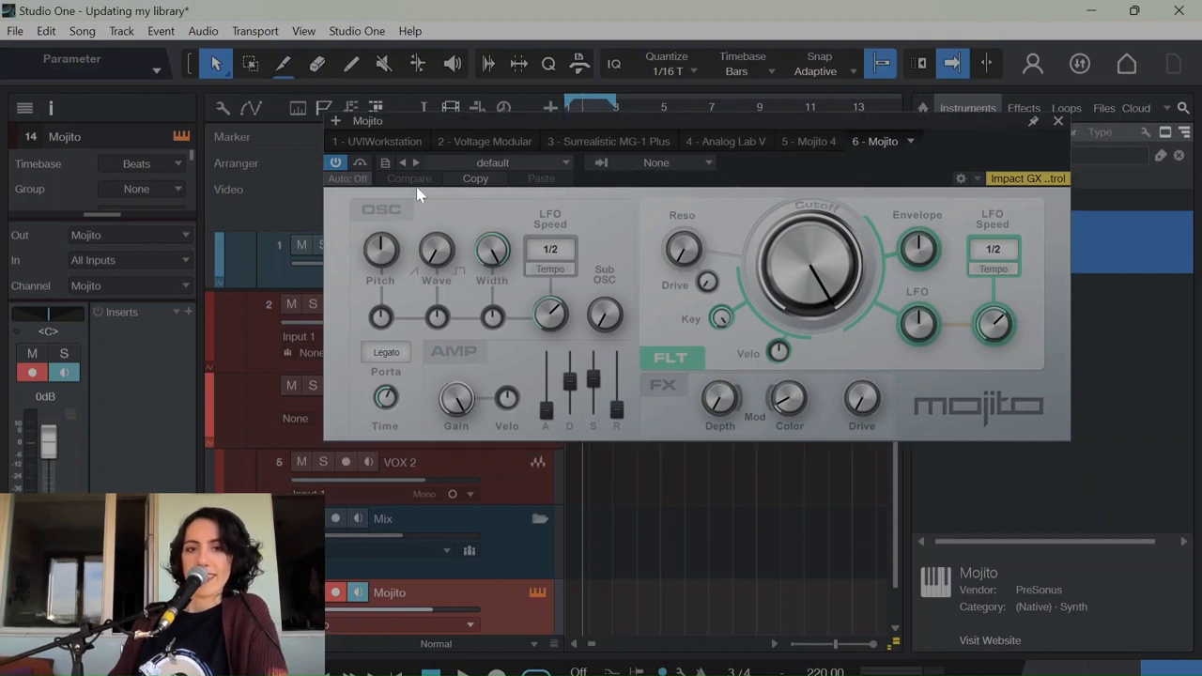
pyautogui.moveTo(842, 344)
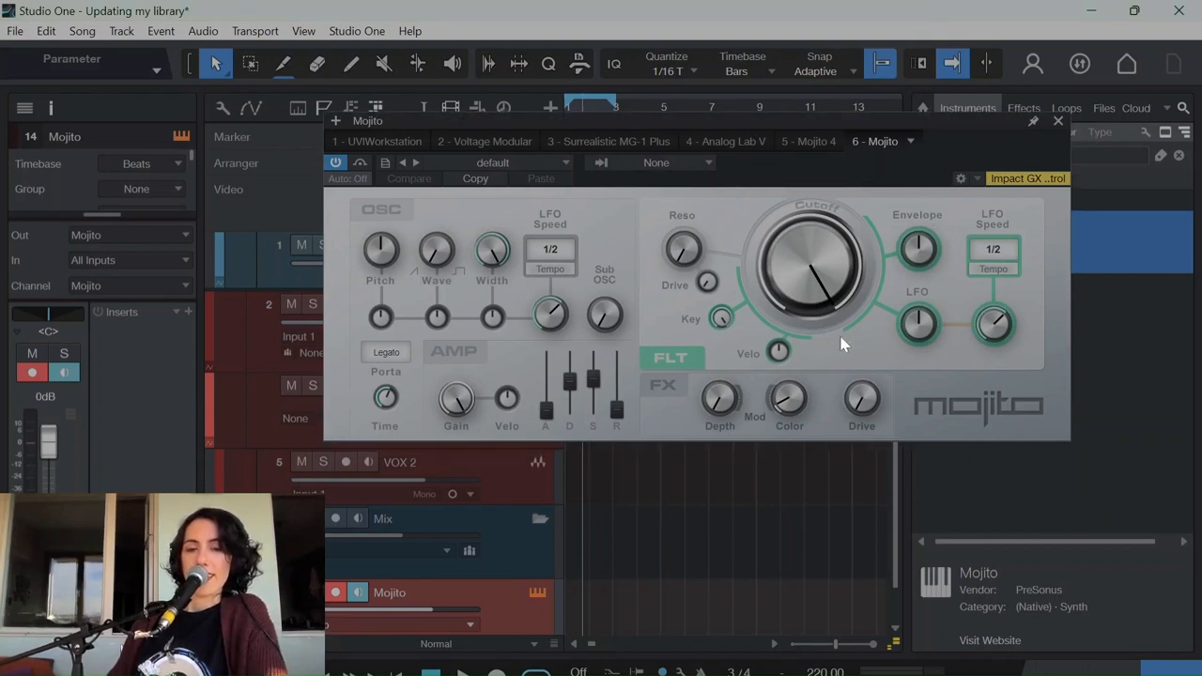
pyautogui.moveTo(684, 248)
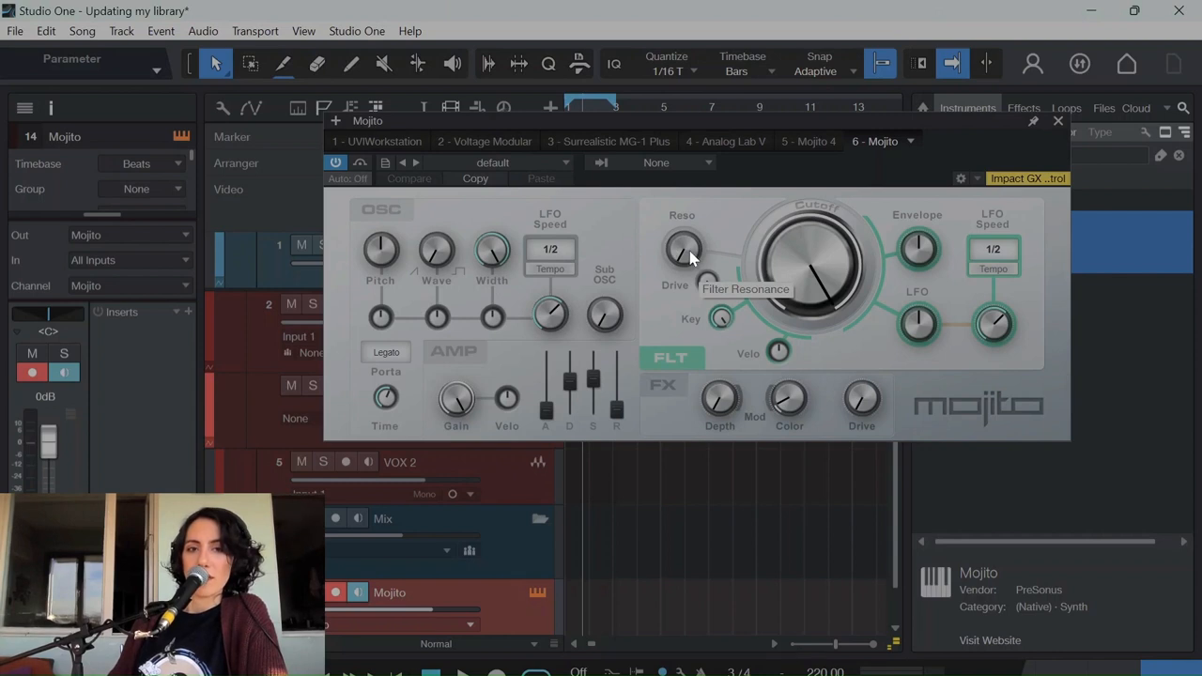
pyautogui.moveTo(624, 324)
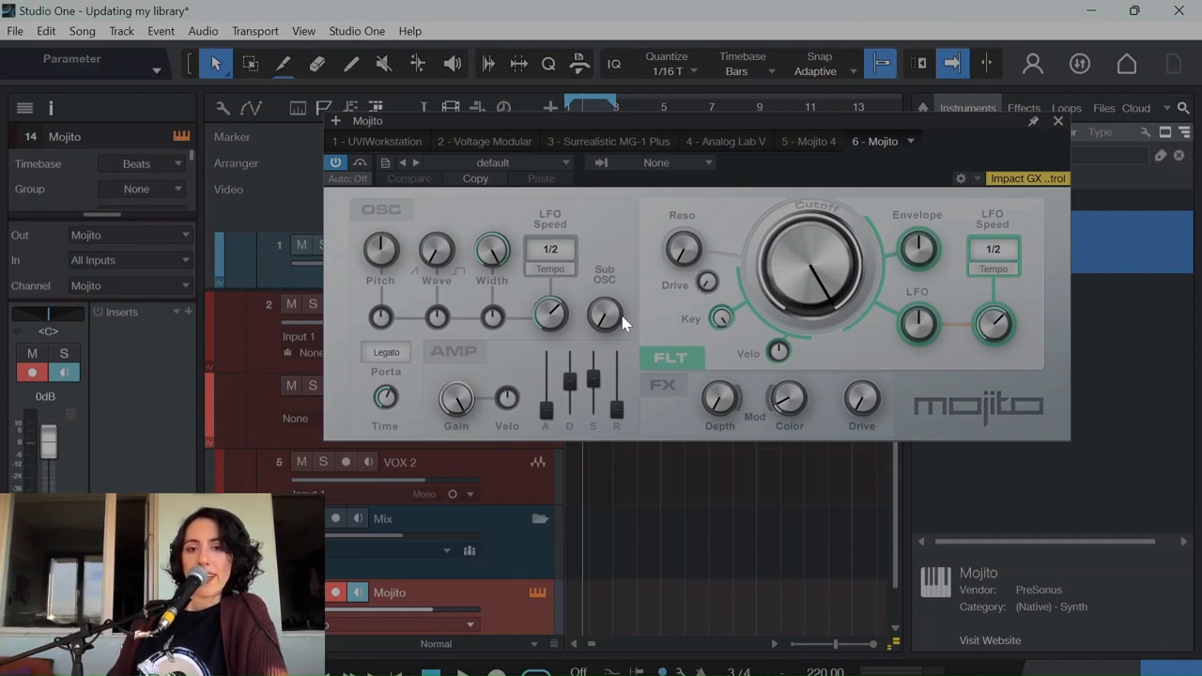
pyautogui.moveTo(673, 250)
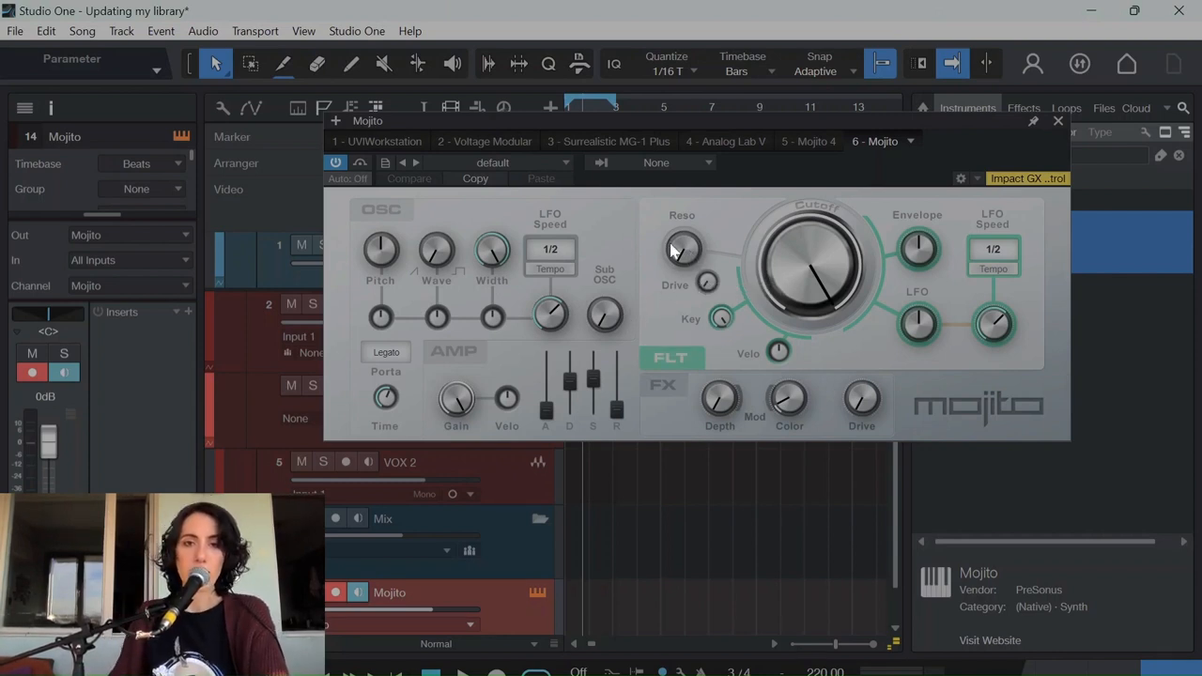
pyautogui.moveTo(524, 238)
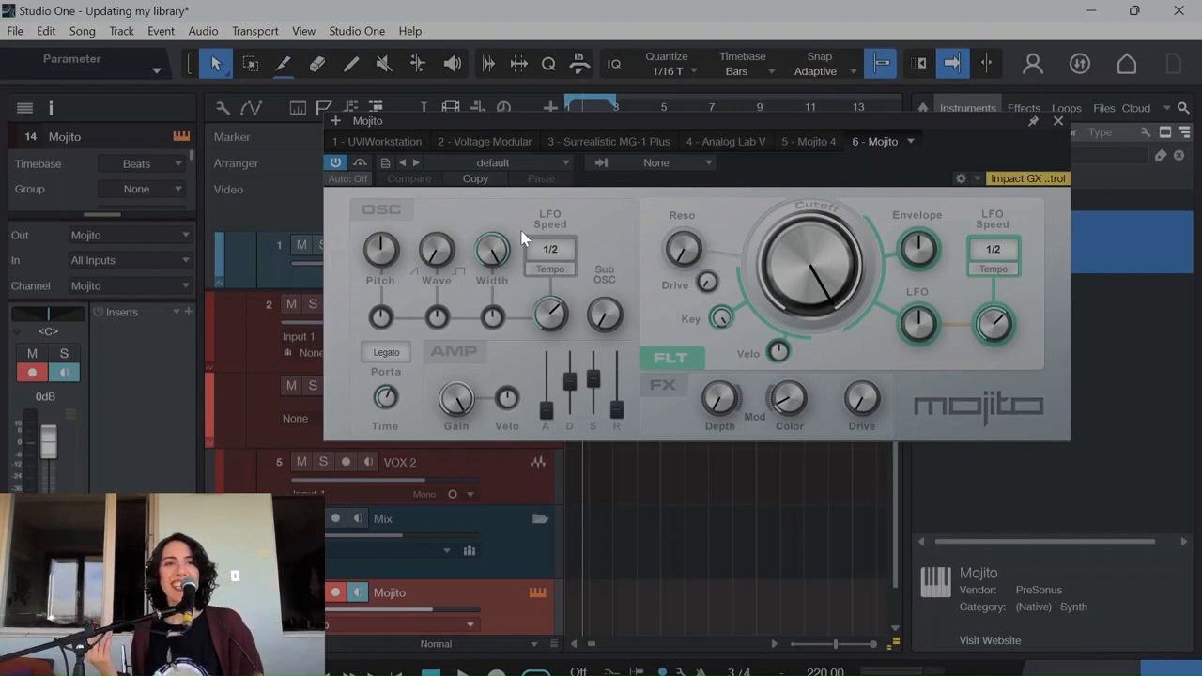
pyautogui.moveTo(505, 258)
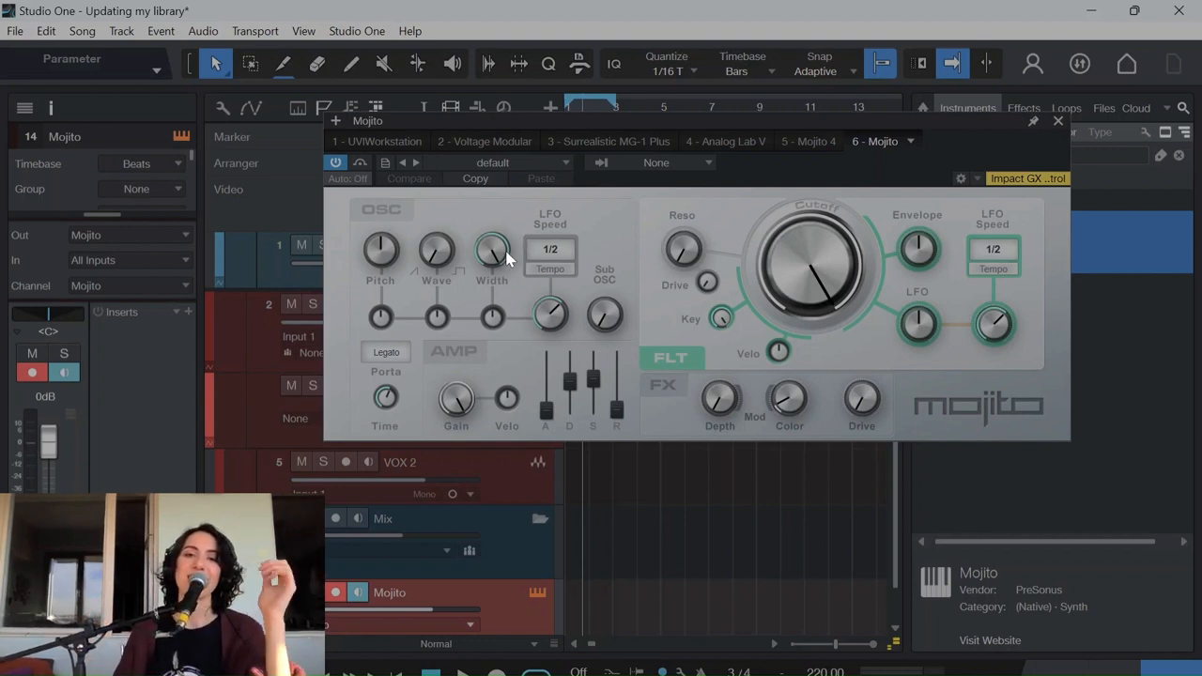
pyautogui.moveTo(450, 265)
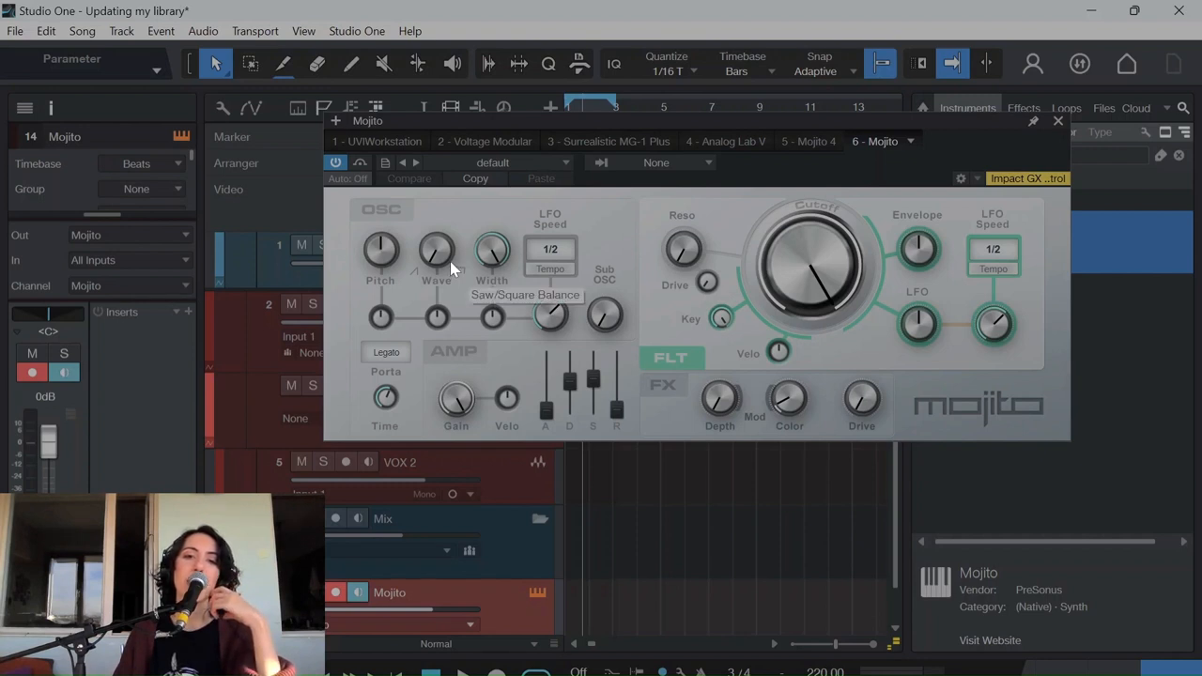
pyautogui.moveTo(469, 253)
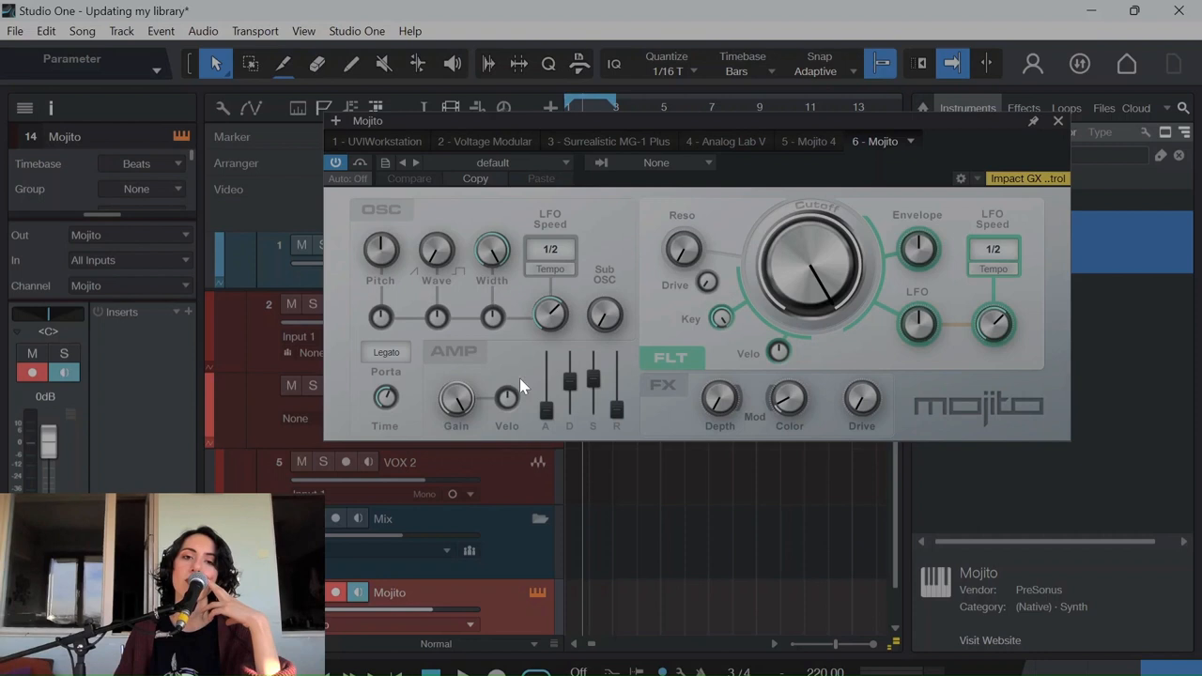
pyautogui.moveTo(382, 501)
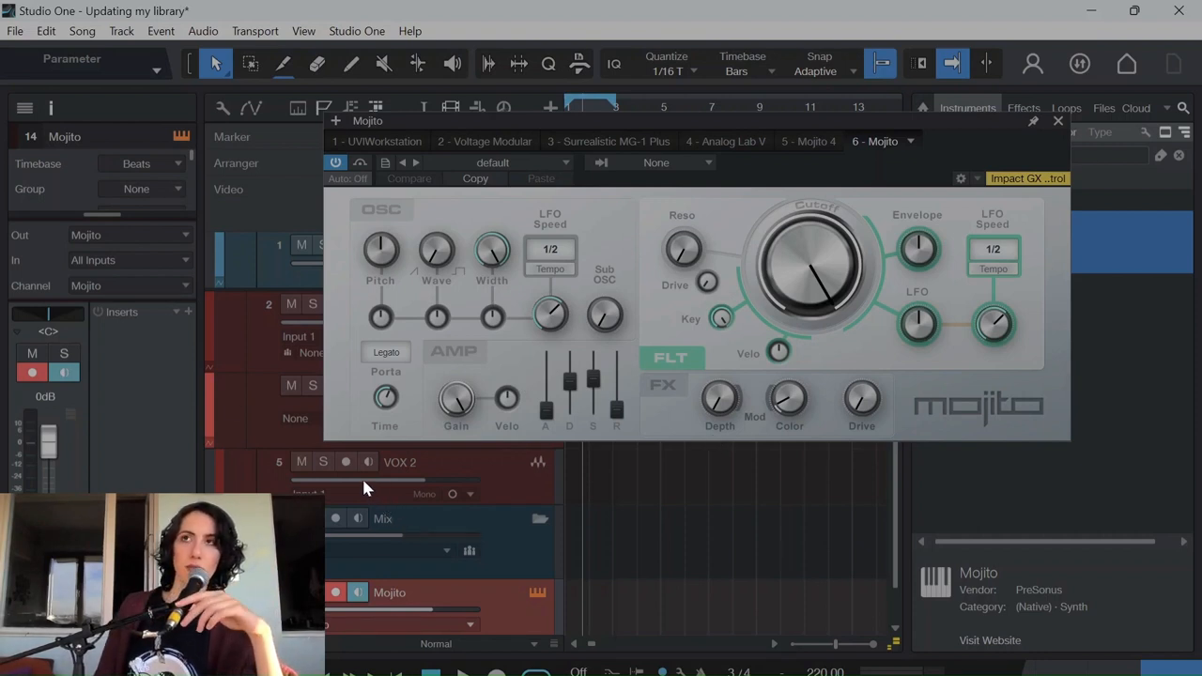
pyautogui.moveTo(365, 476)
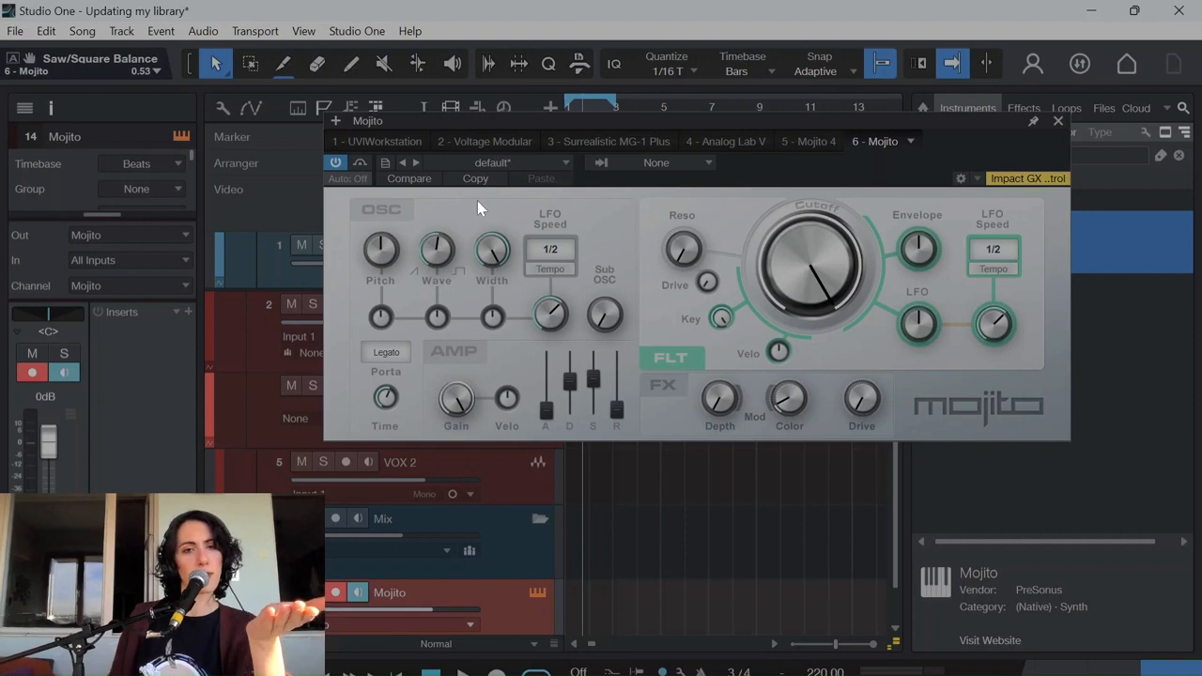
pyautogui.moveTo(453, 211)
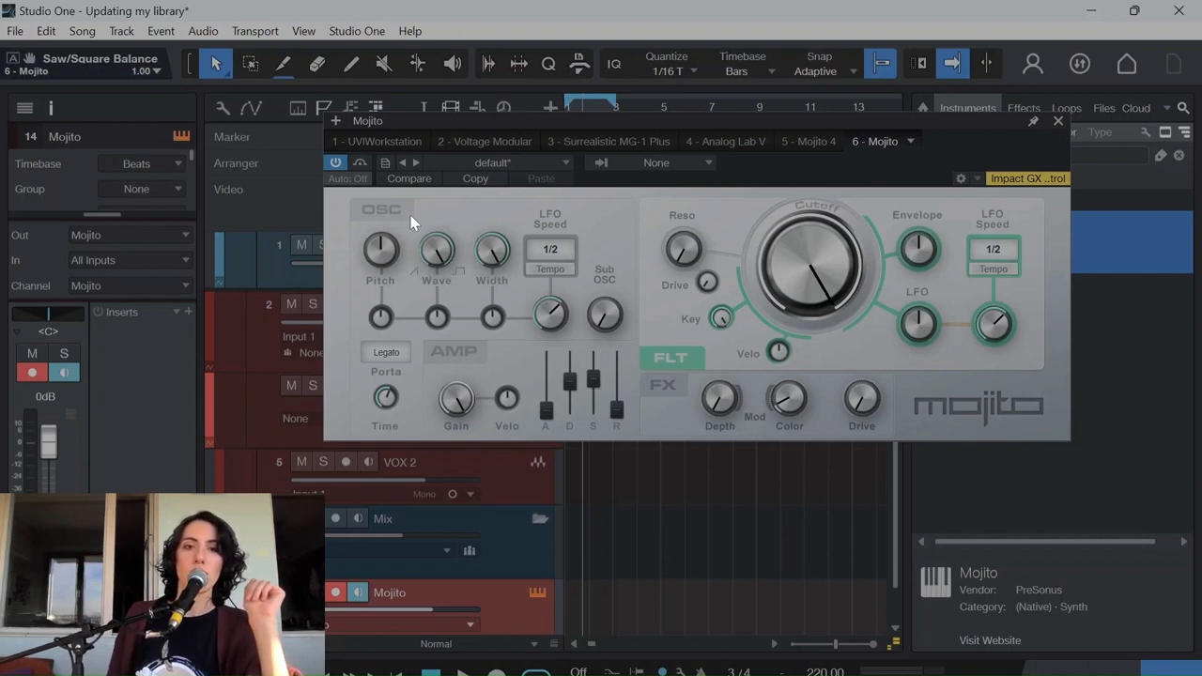
pyautogui.moveTo(441, 252)
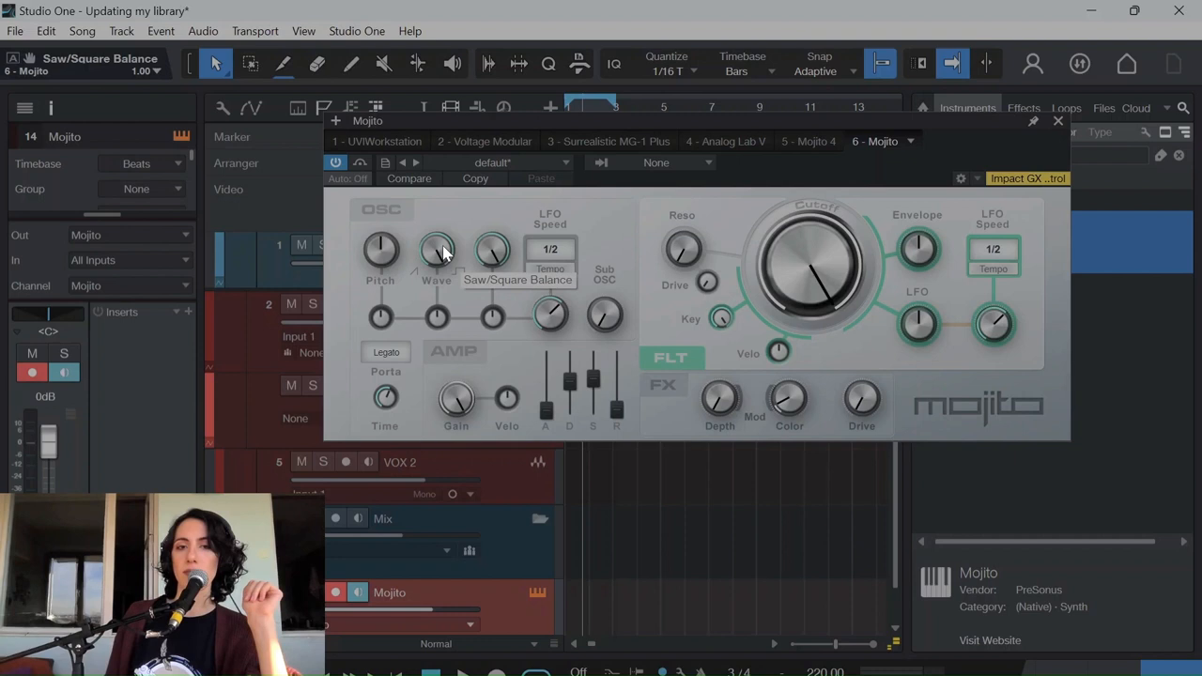
pyautogui.moveTo(422, 286)
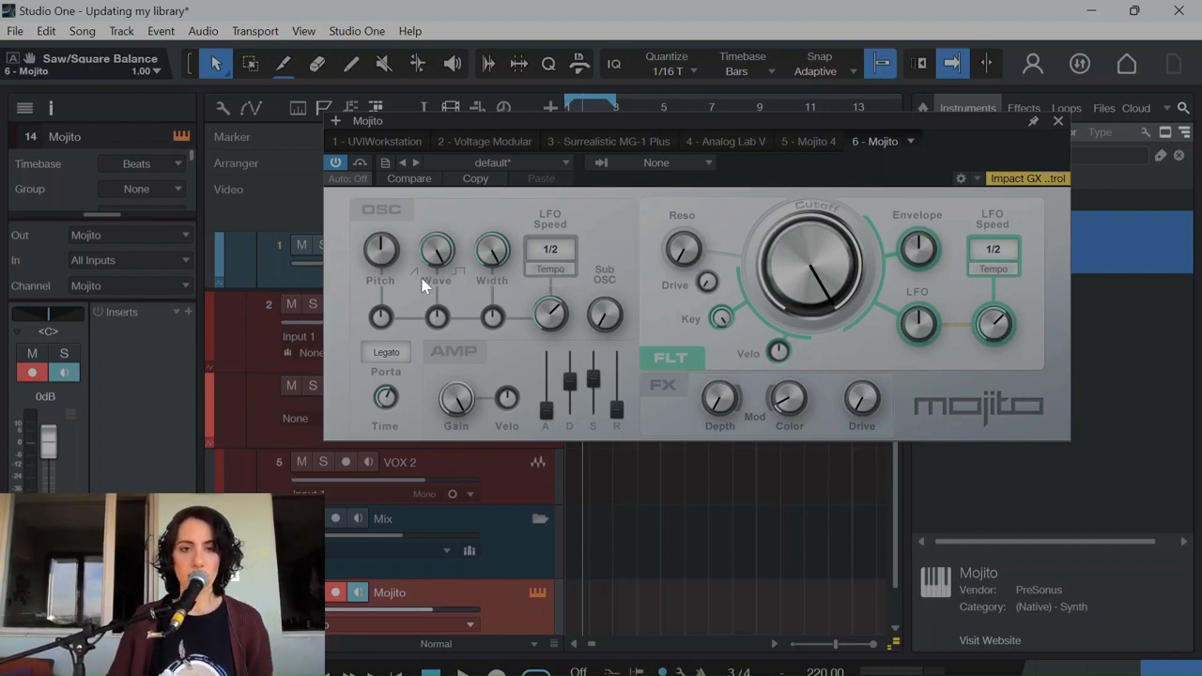
pyautogui.moveTo(460, 279)
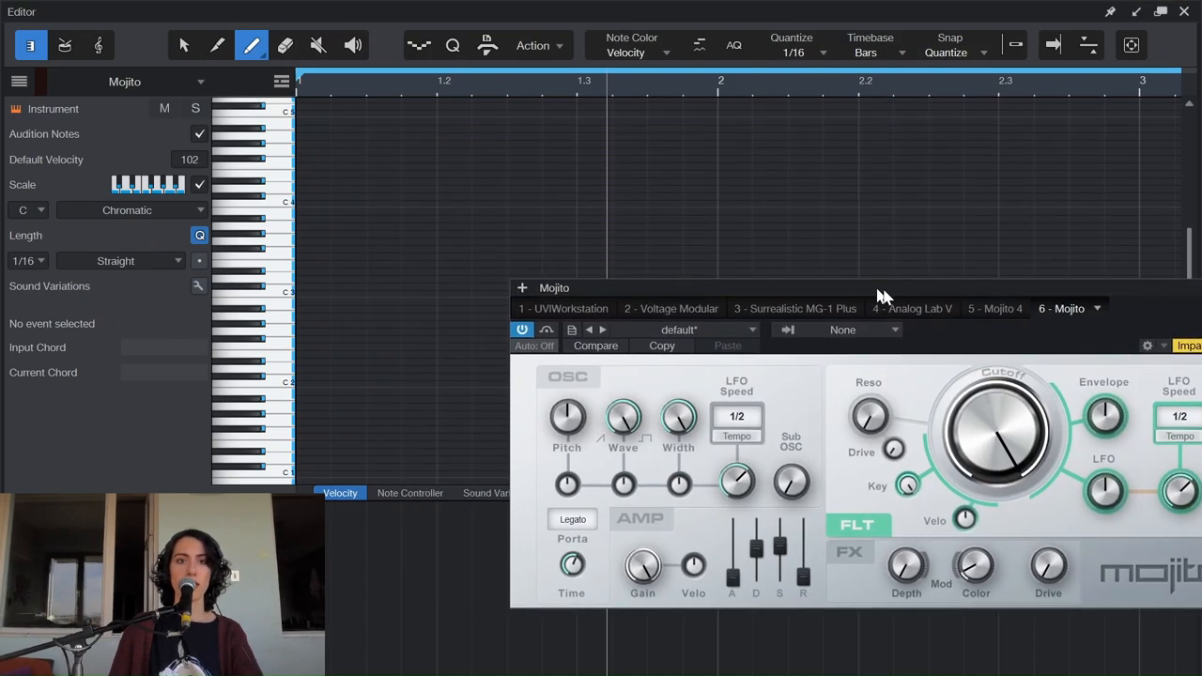
# Step: Close the note editor and the Mojito plug-in window
pyautogui.click(315, 286)
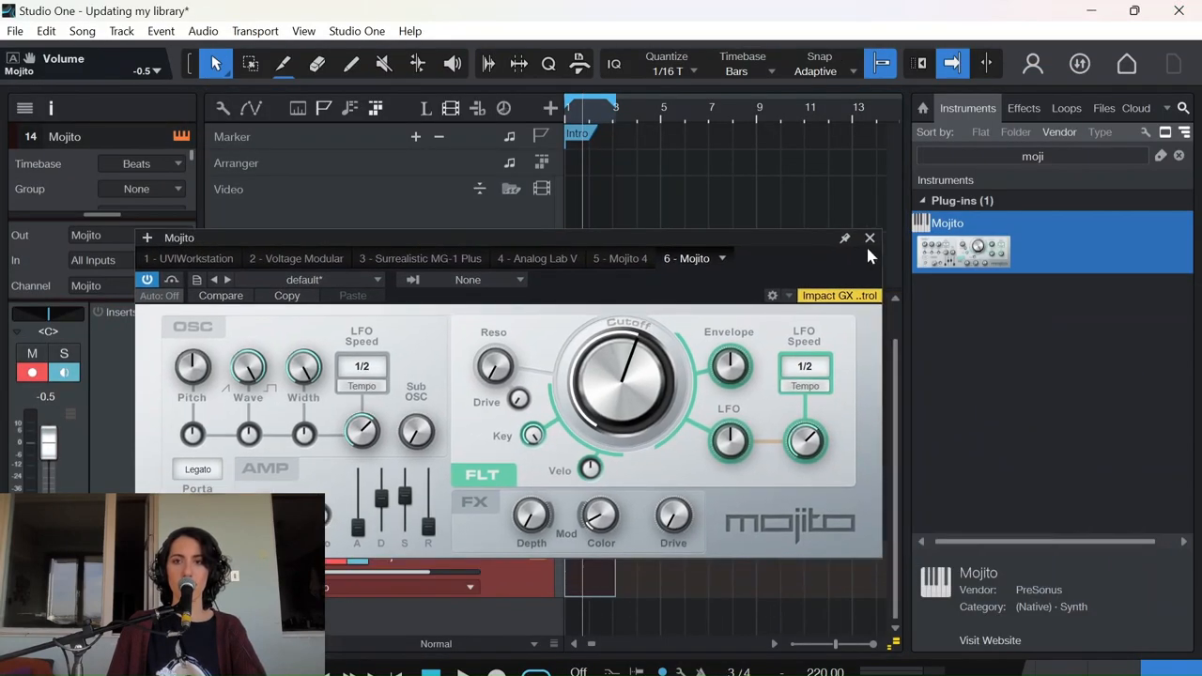
pyautogui.click(868, 238)
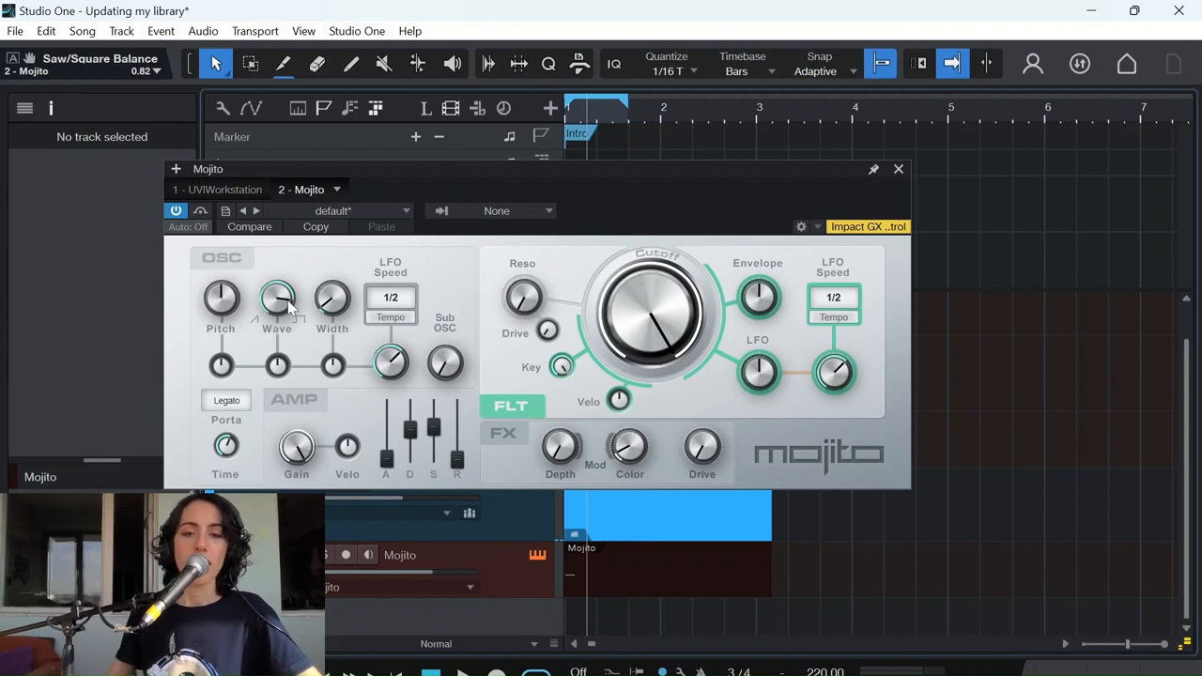
pyautogui.moveTo(368, 365)
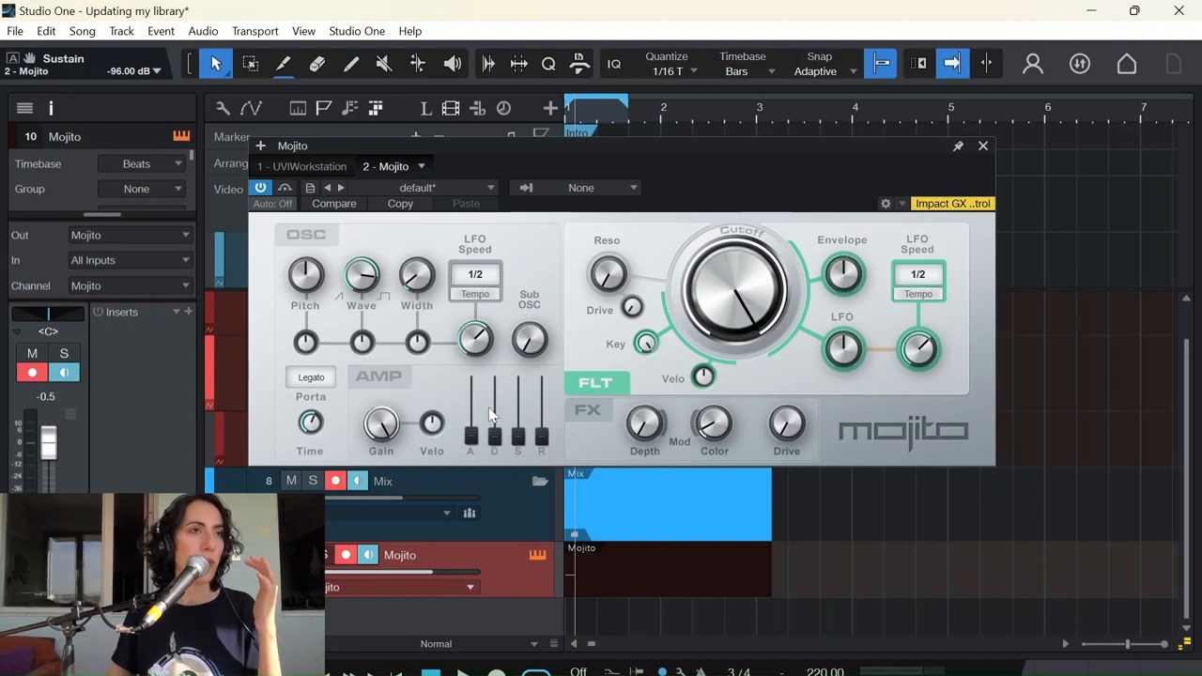
pyautogui.moveTo(495, 413)
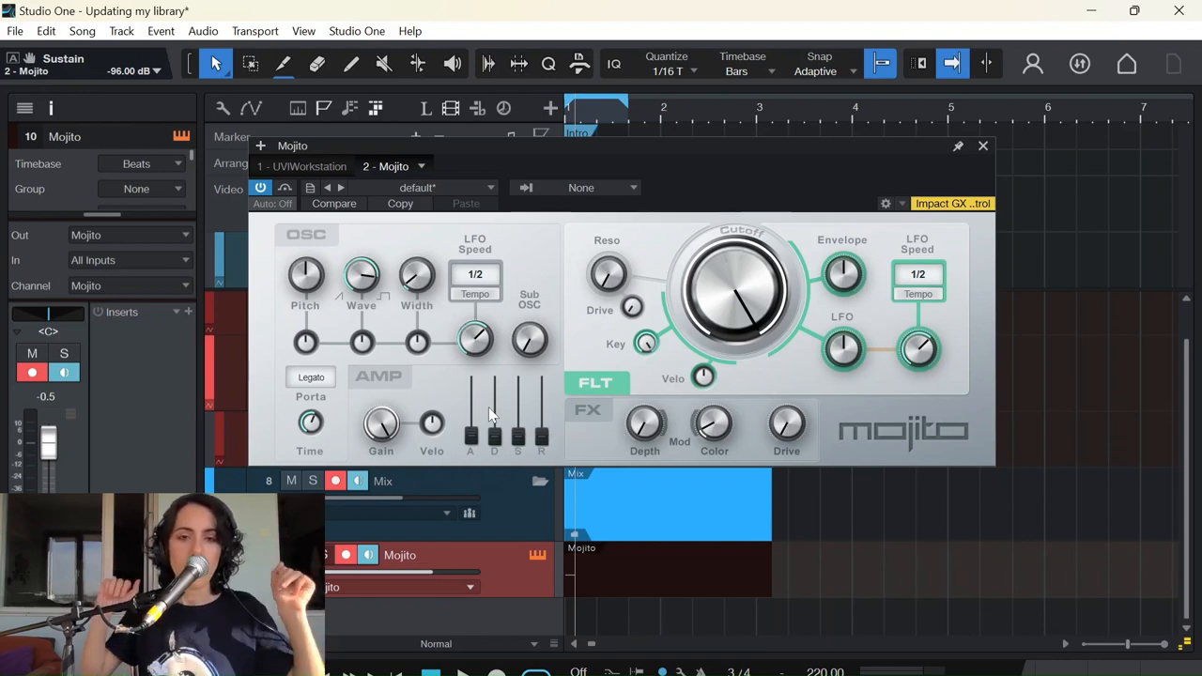
pyautogui.moveTo(493, 441)
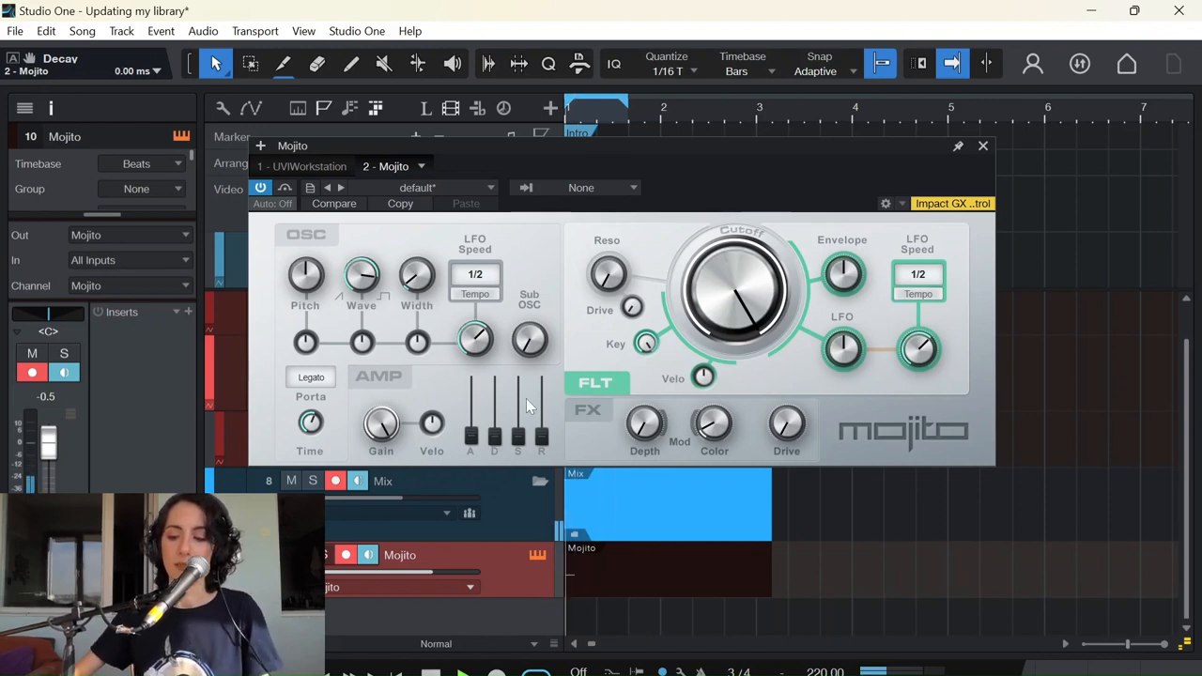
pyautogui.moveTo(515, 439)
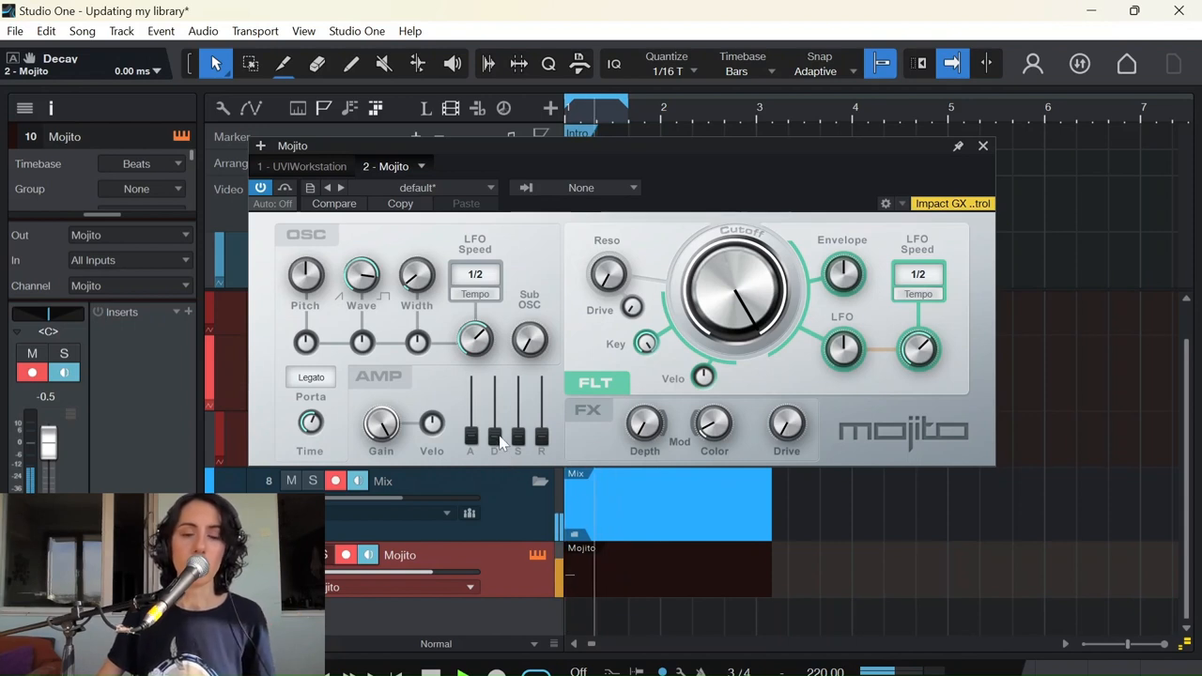
pyautogui.moveTo(495, 435)
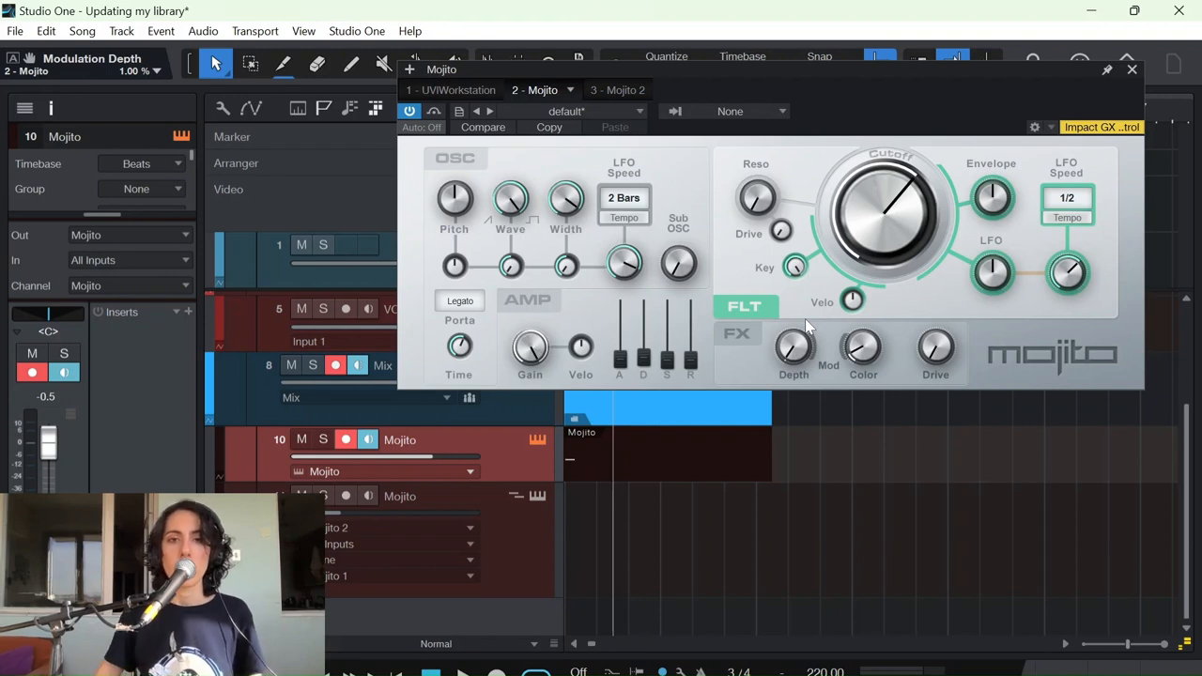
pyautogui.moveTo(796, 365)
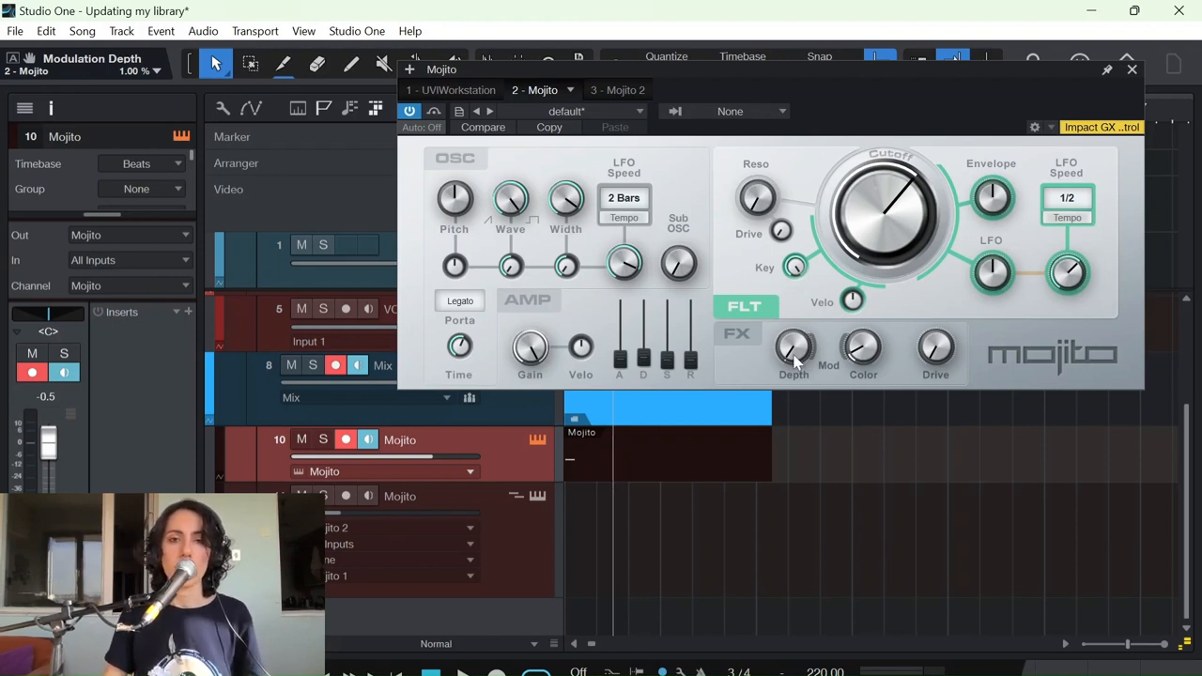
pyautogui.moveTo(793, 352)
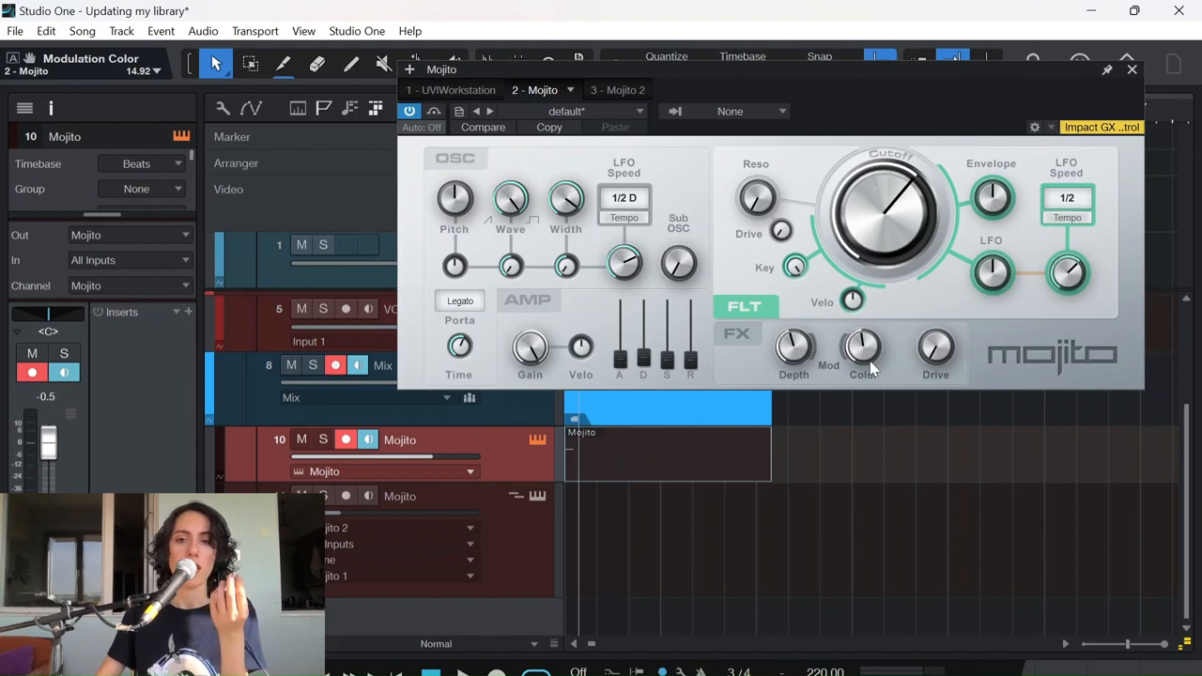
pyautogui.moveTo(863, 352)
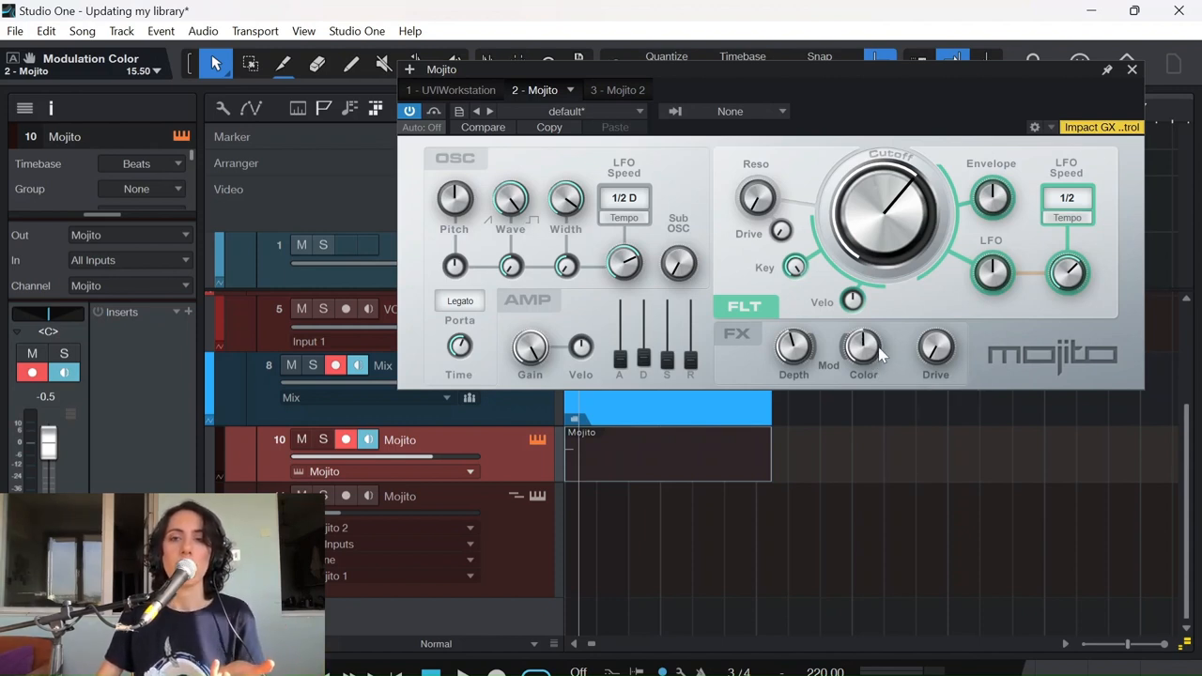
pyautogui.moveTo(1037, 408)
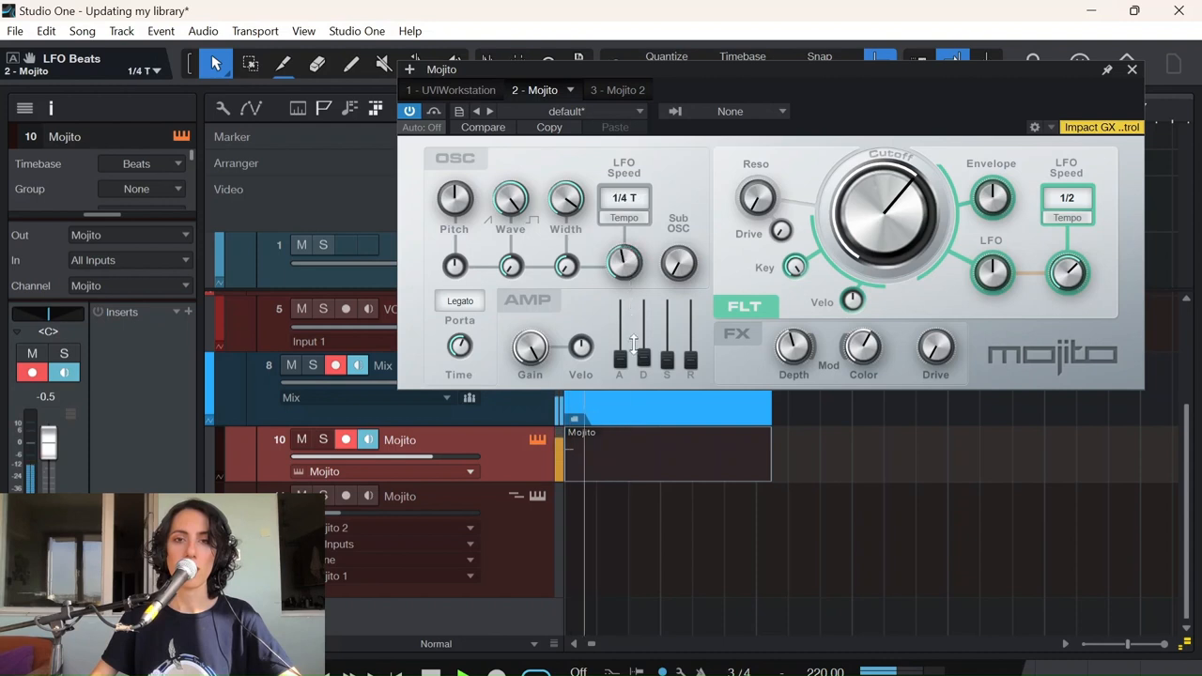
# Step: Set Mojito's oscillator LFO speed to 1/16 triplet
pyautogui.moveTo(624, 263); pyautogui.dragTo(624, 235)
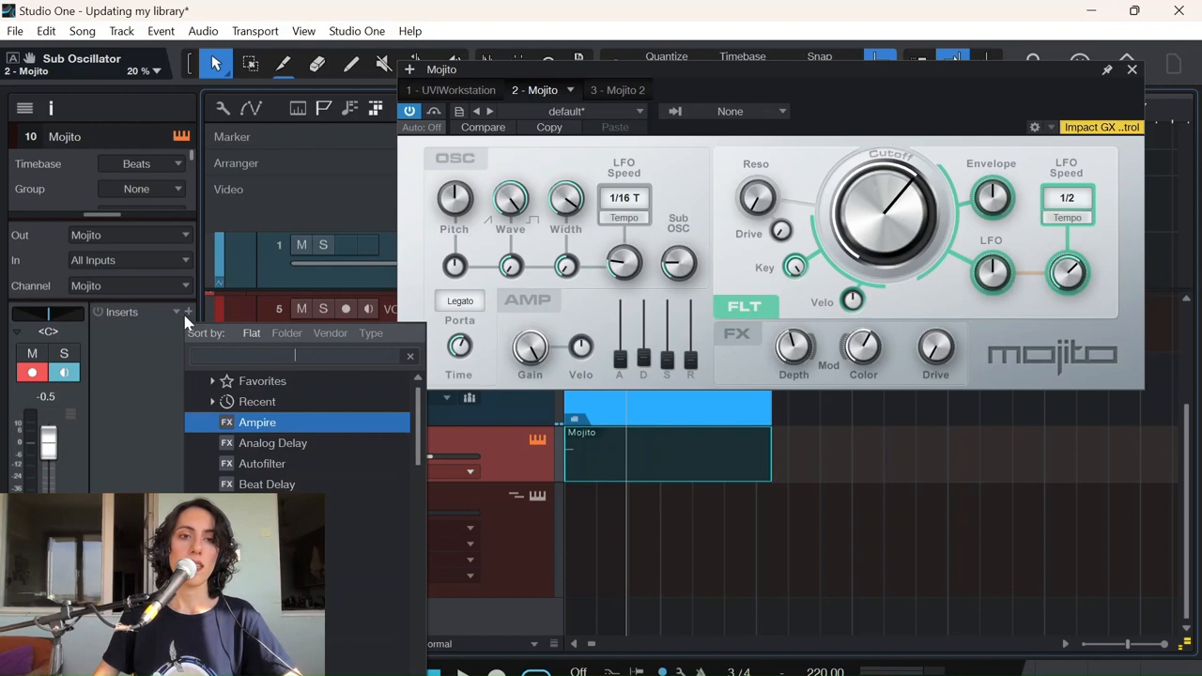
# Step: Search 'bitcrush' and insert the Bitcrusher effect on the Mojito track
pyautogui.write('bit')
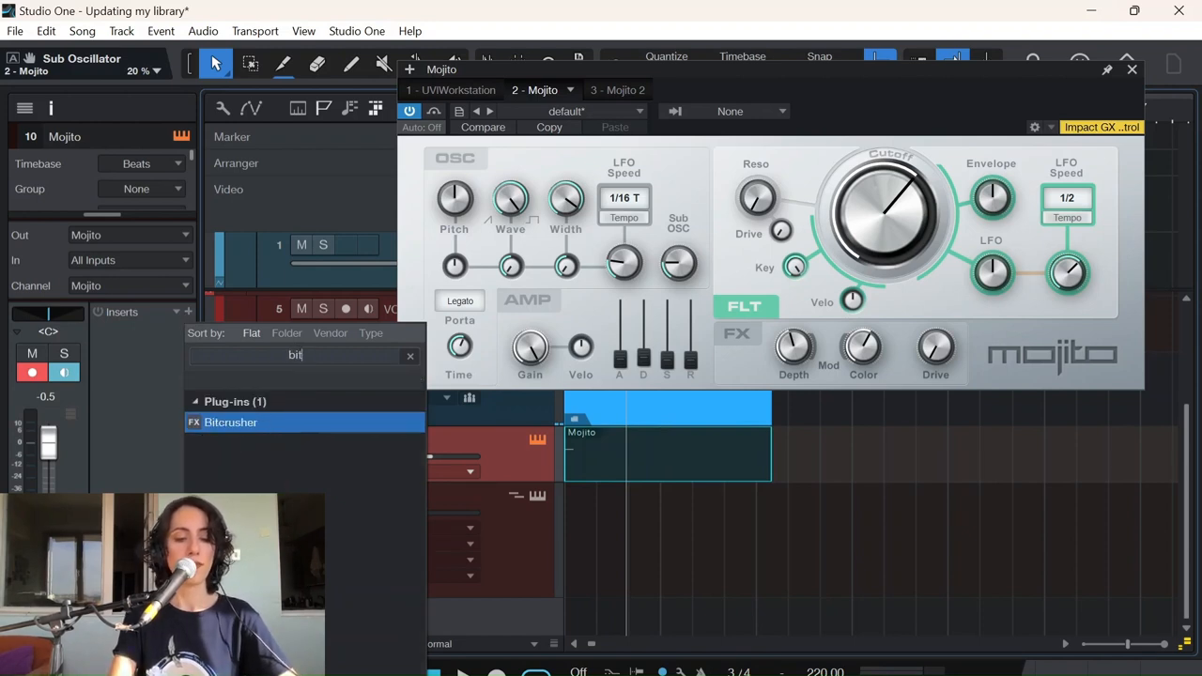
pyautogui.write('crush')
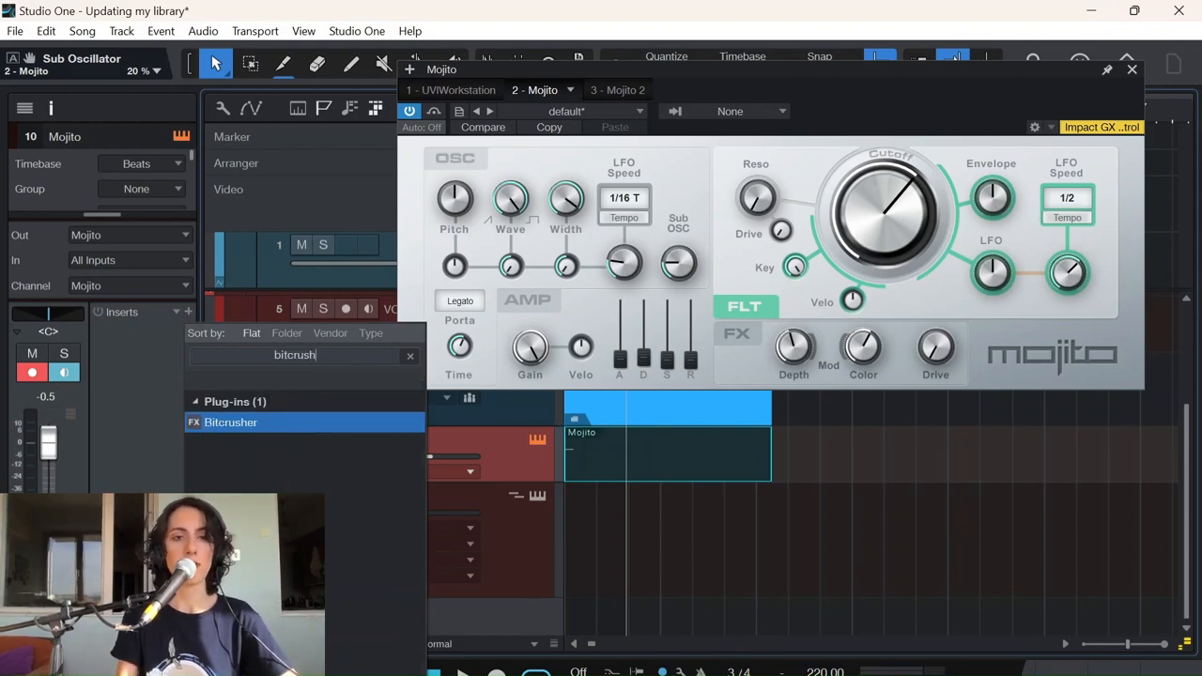
pyautogui.click(230, 421)
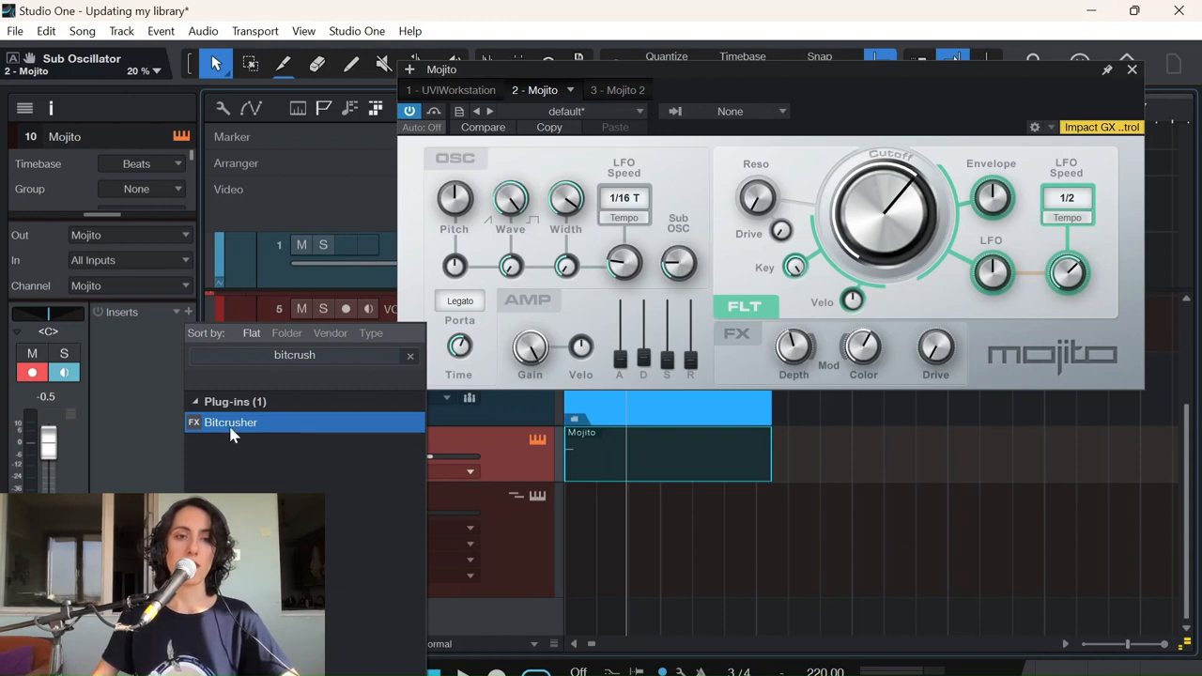
pyautogui.doubleClick(230, 422)
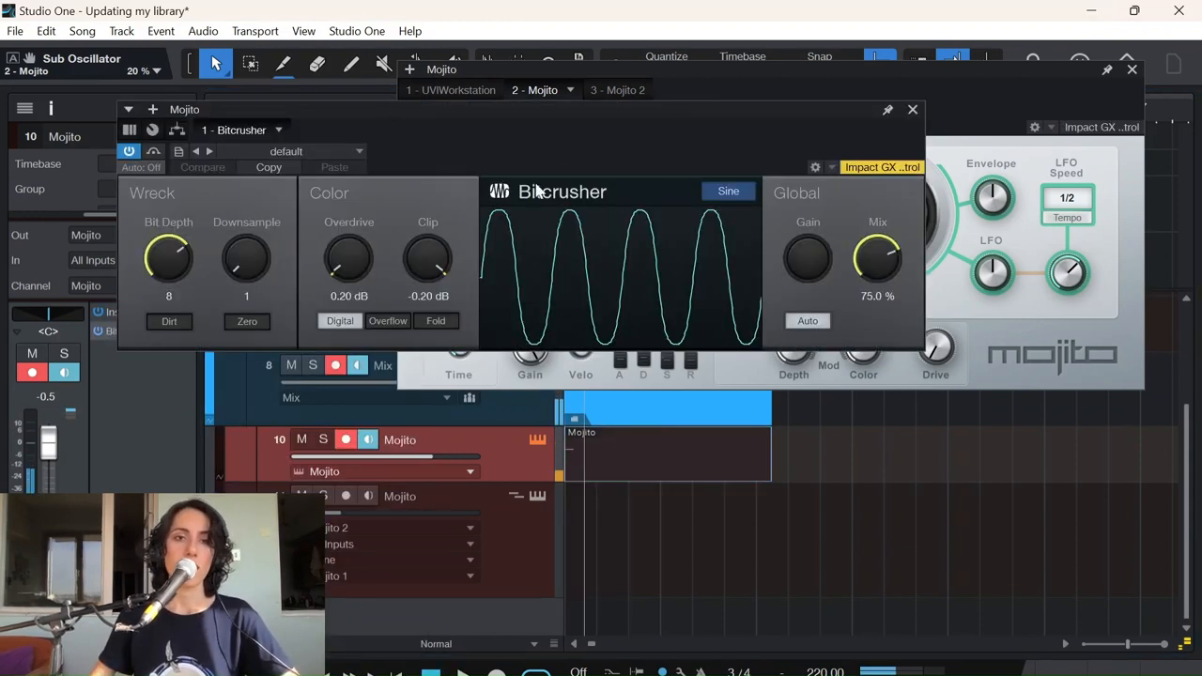
# Step: Load the 8-bit Bitcrusher preset and bring bit depth up to 16
pyautogui.click(291, 154)
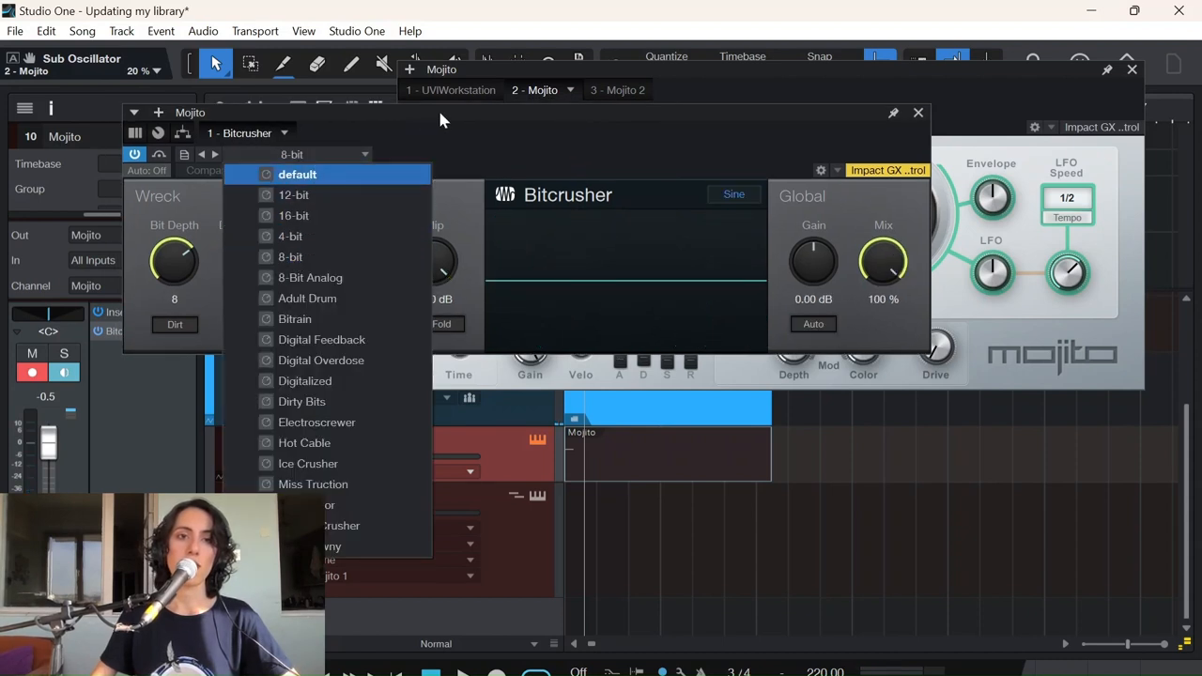
pyautogui.moveTo(301, 236)
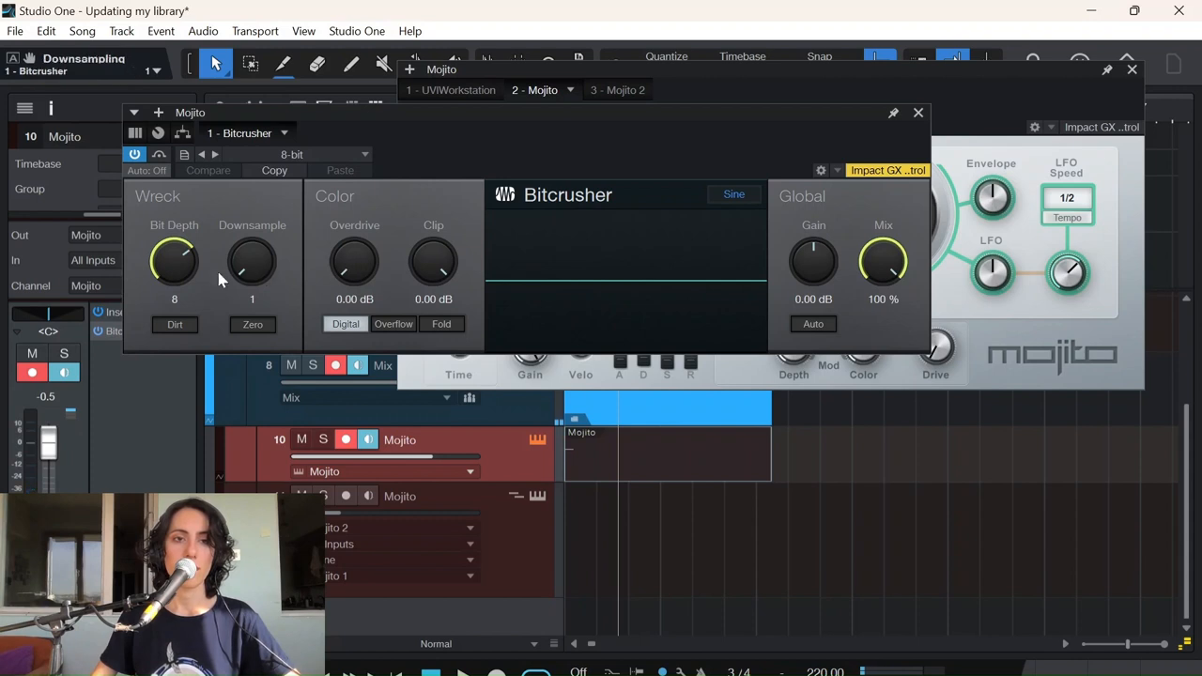
pyautogui.moveTo(174, 261); pyautogui.dragTo(180, 242)
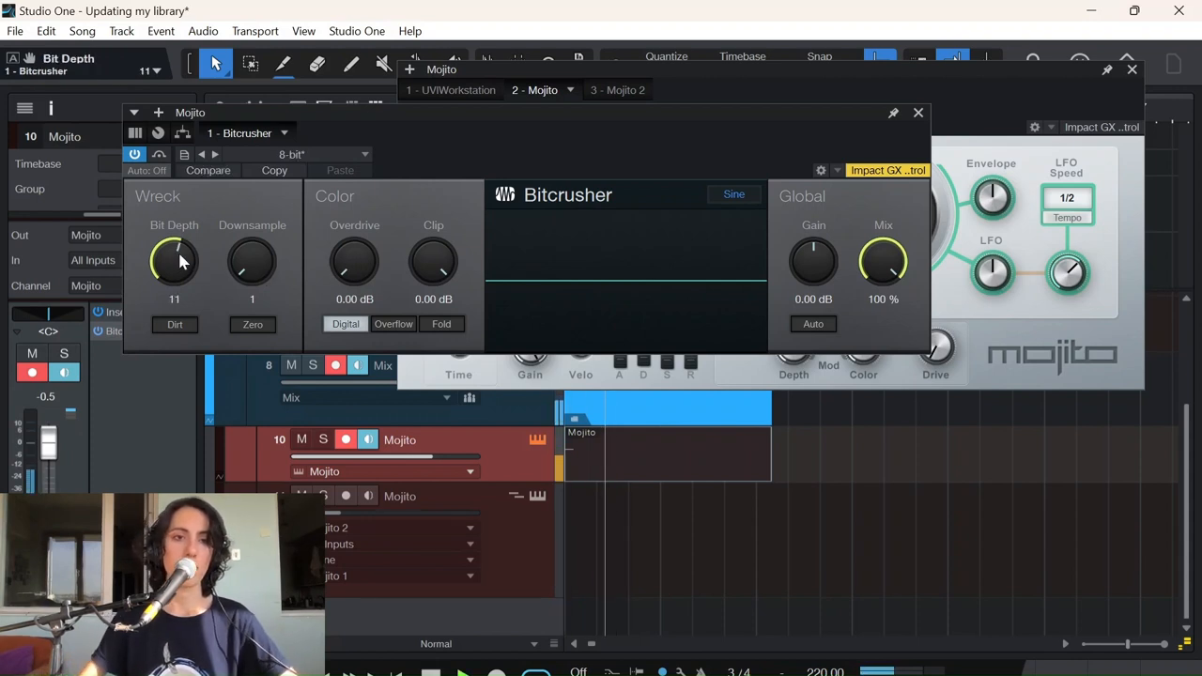
pyautogui.moveTo(174, 261); pyautogui.dragTo(173, 277)
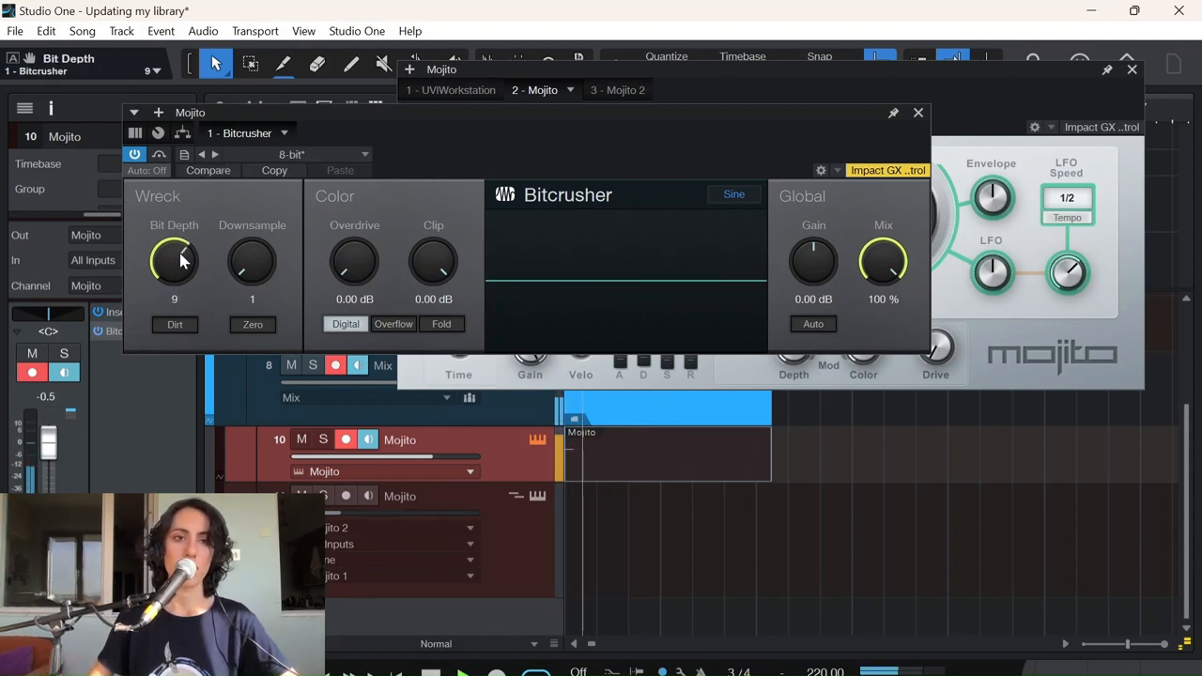
pyautogui.moveTo(174, 261); pyautogui.dragTo(173, 225)
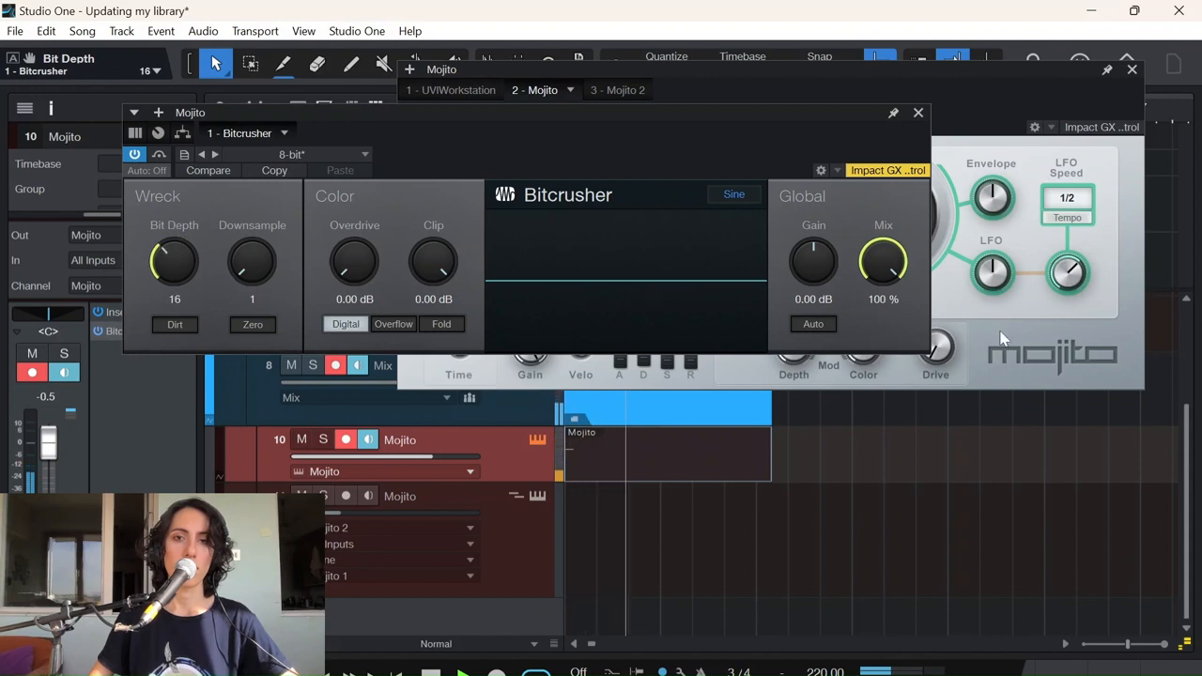
pyautogui.moveTo(882, 261); pyautogui.dragTo(893, 300)
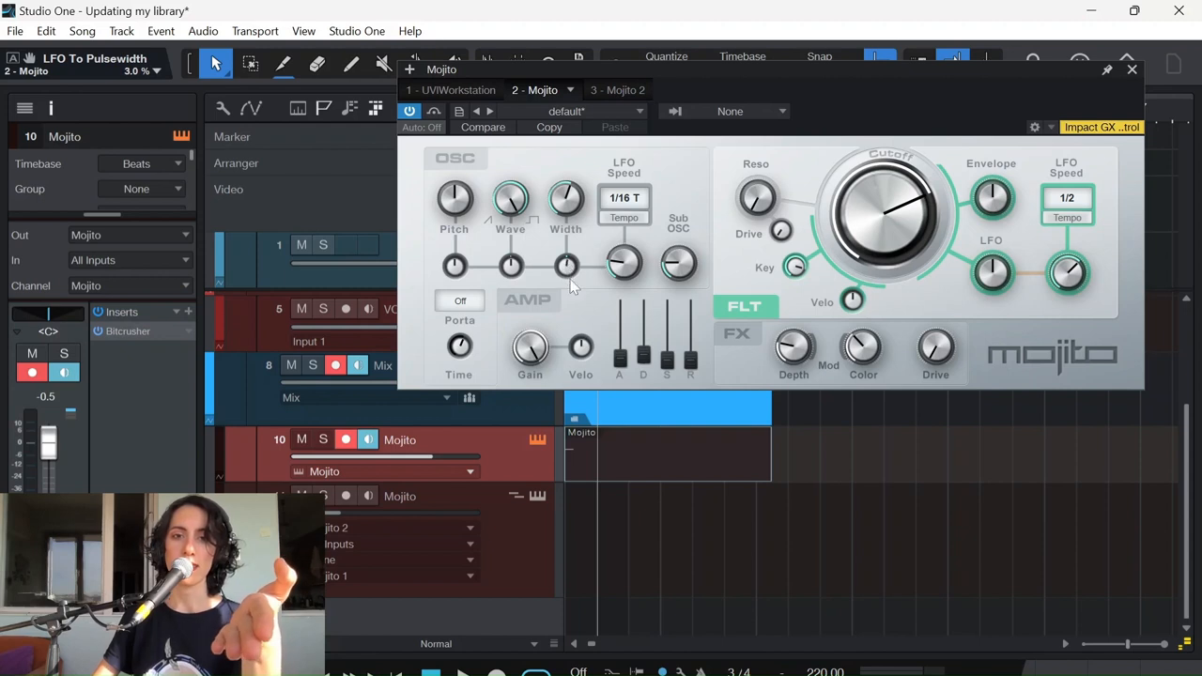
pyautogui.moveTo(633, 342)
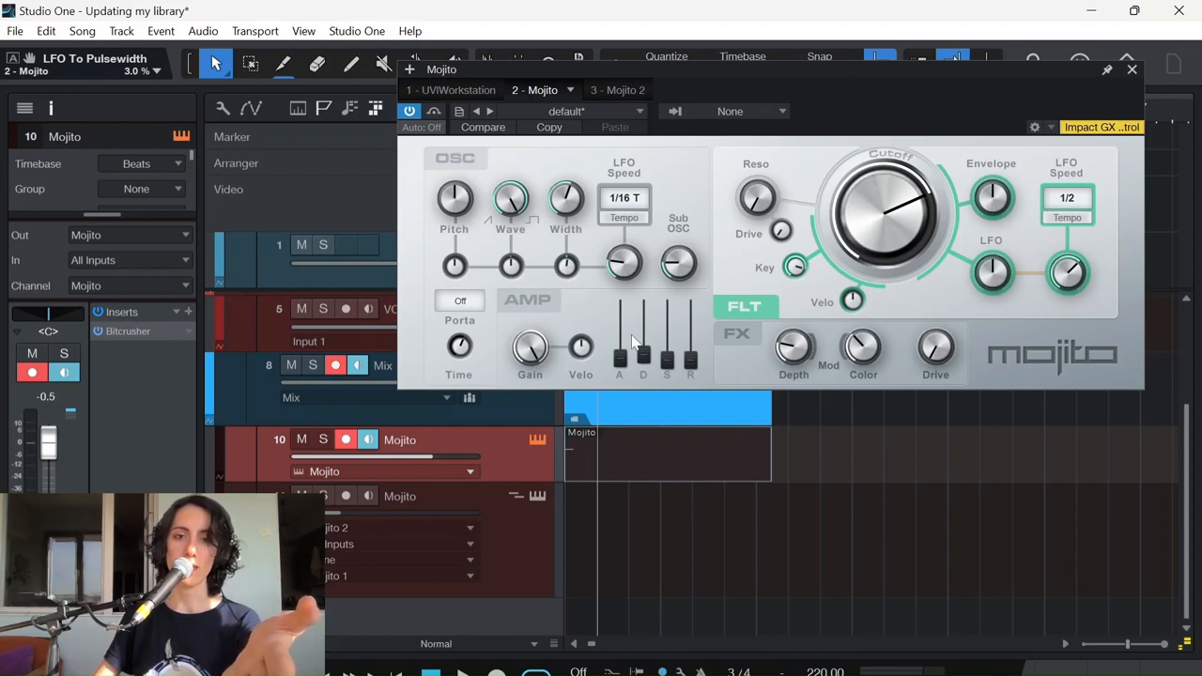
pyautogui.moveTo(517, 249)
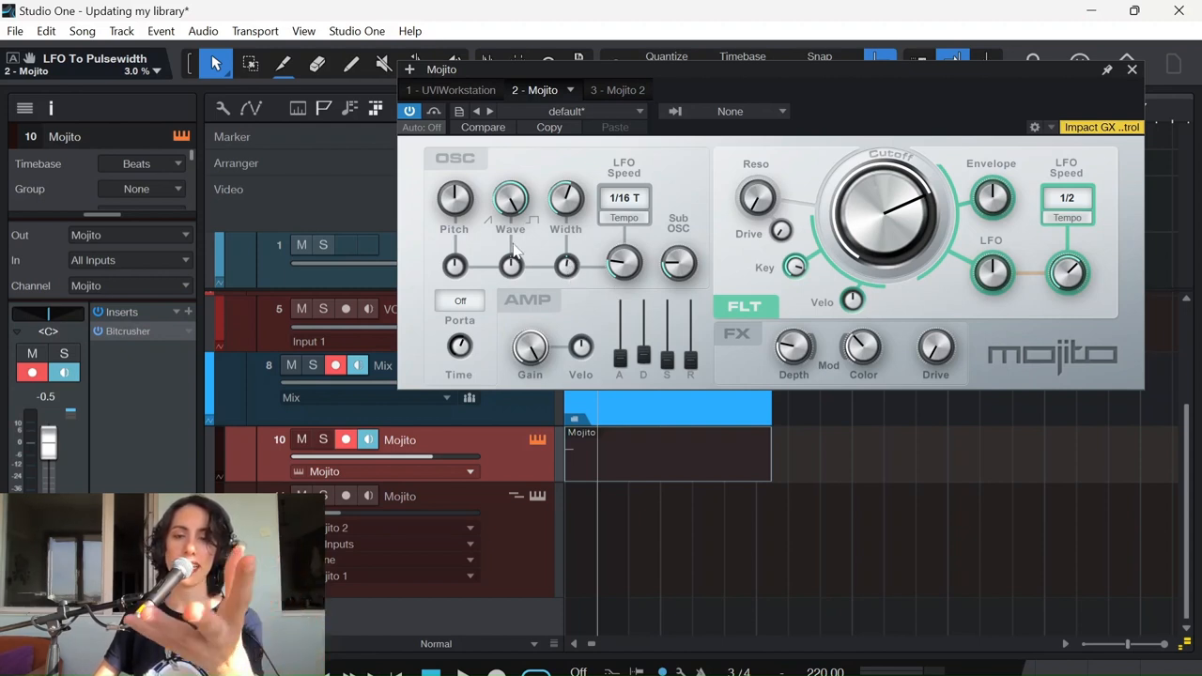
pyautogui.moveTo(789, 282)
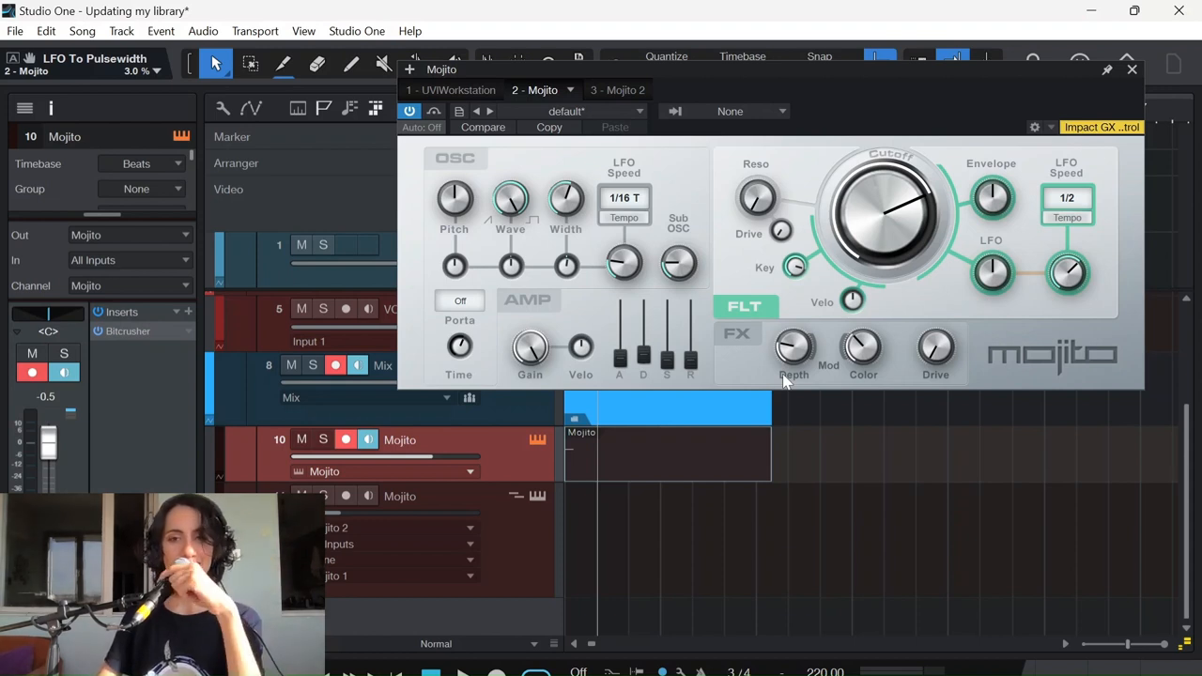
pyautogui.moveTo(756, 380)
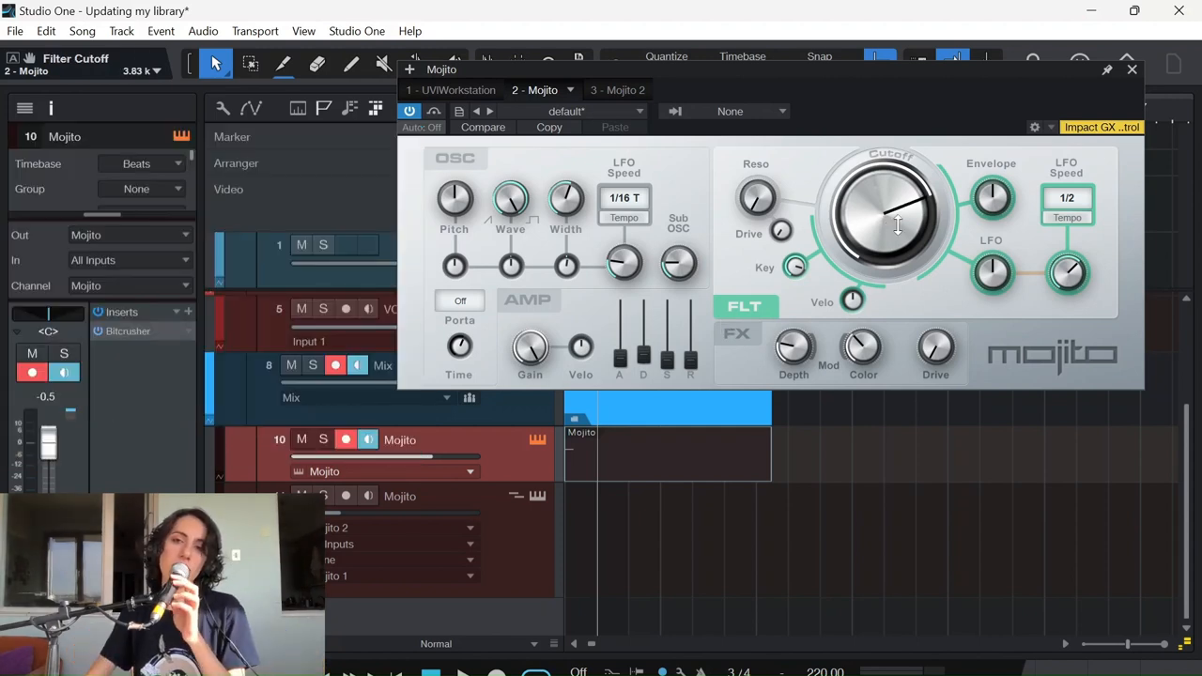
# Step: Lower Mojito's filter cutoff to about 3.44 kHz
pyautogui.moveTo(896, 225); pyautogui.dragTo(906, 221)
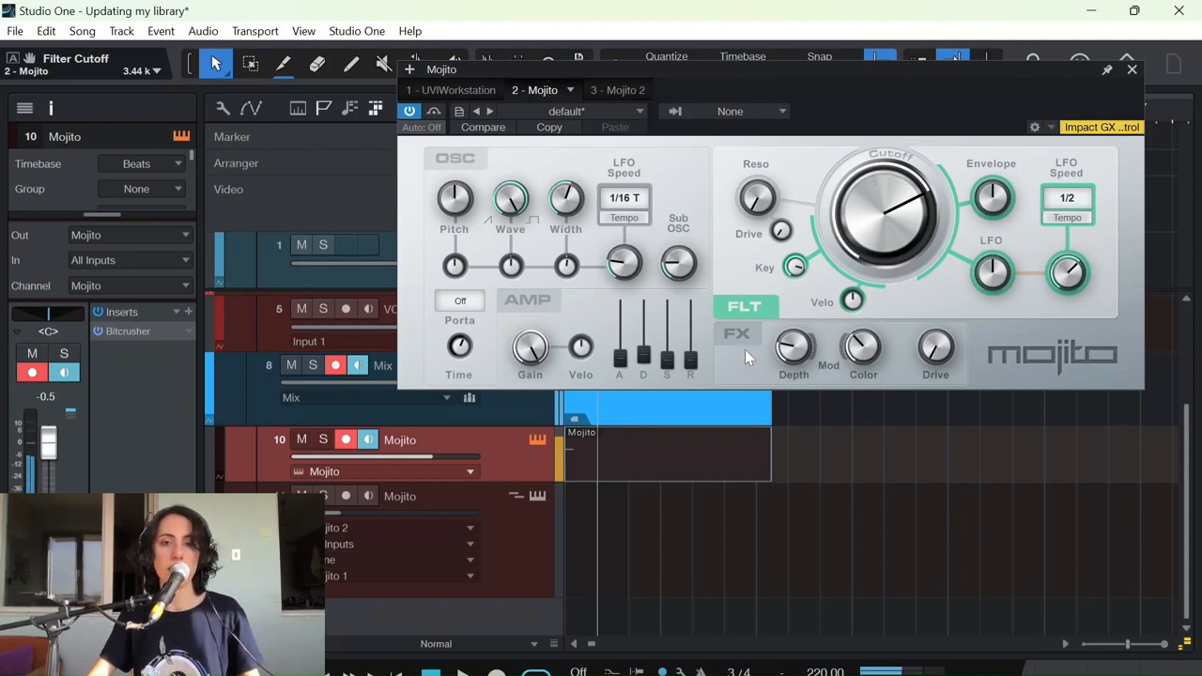
pyautogui.moveTo(664, 481)
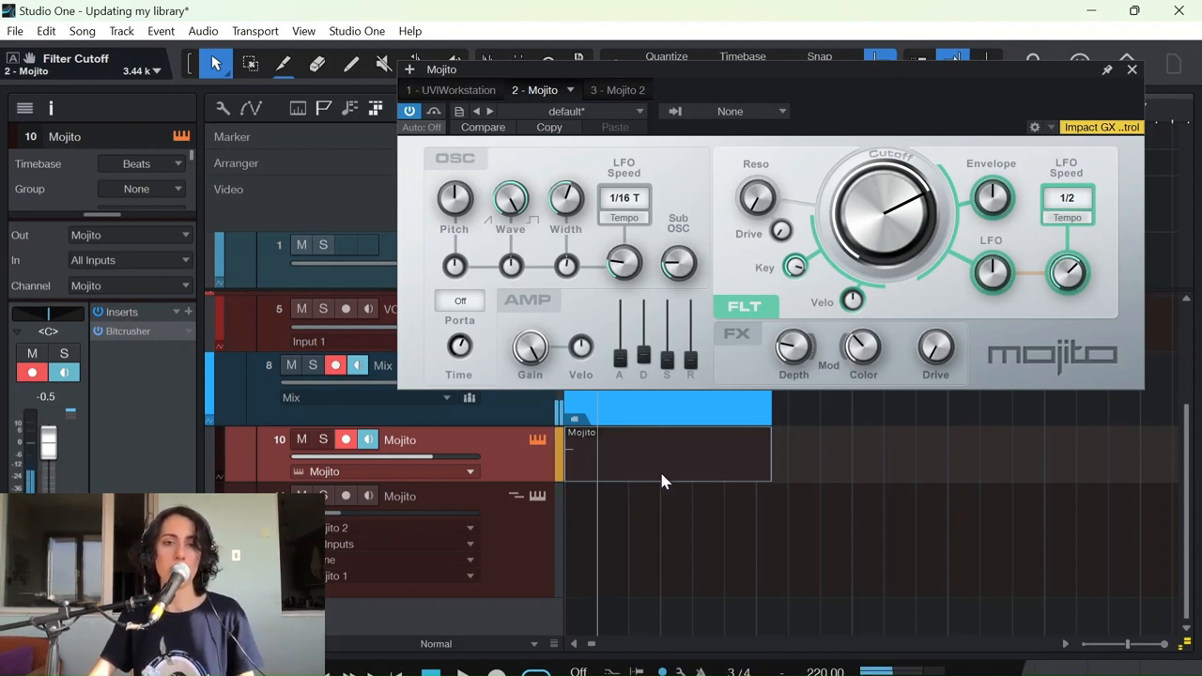
pyautogui.moveTo(667, 257)
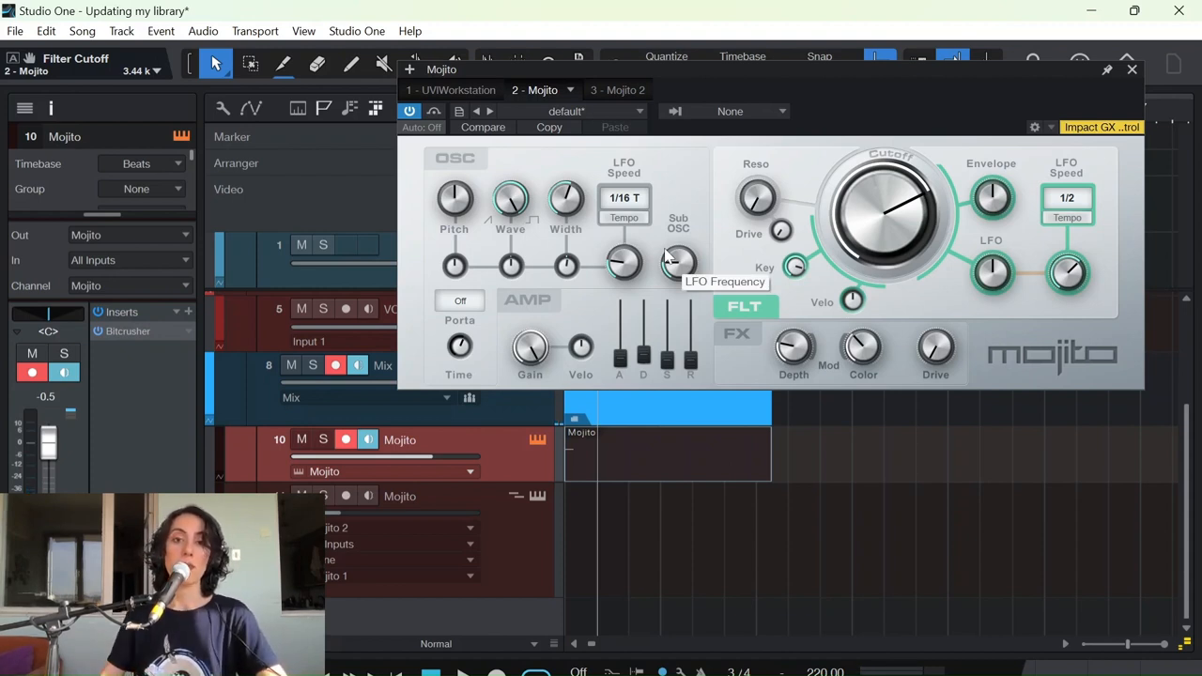
pyautogui.moveTo(645, 361)
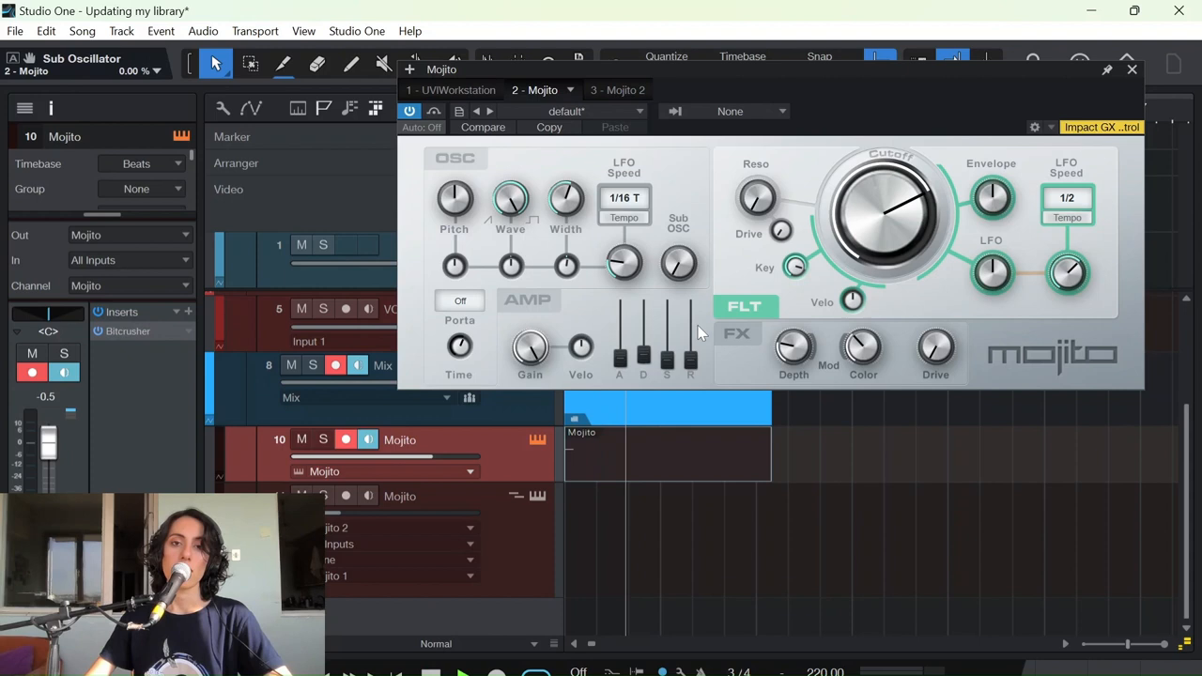
pyautogui.moveTo(695, 324)
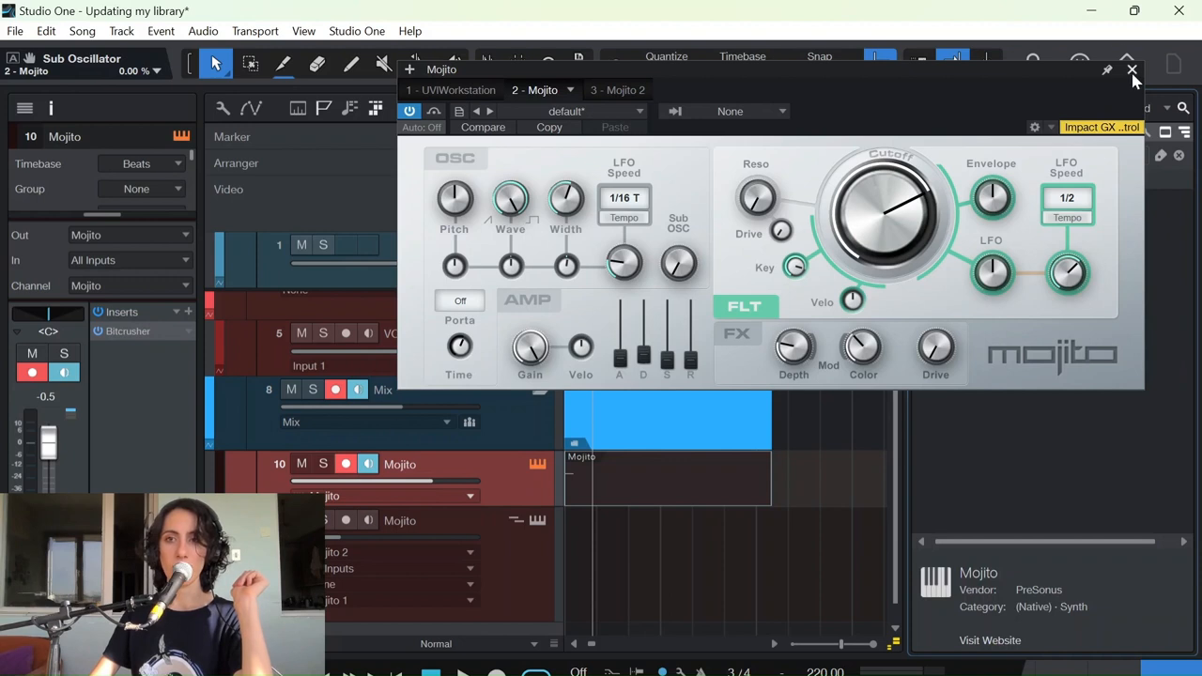
# Step: Close Mojito, search 'repe' and add the Repeater note effect to the track
pyautogui.click(1133, 71)
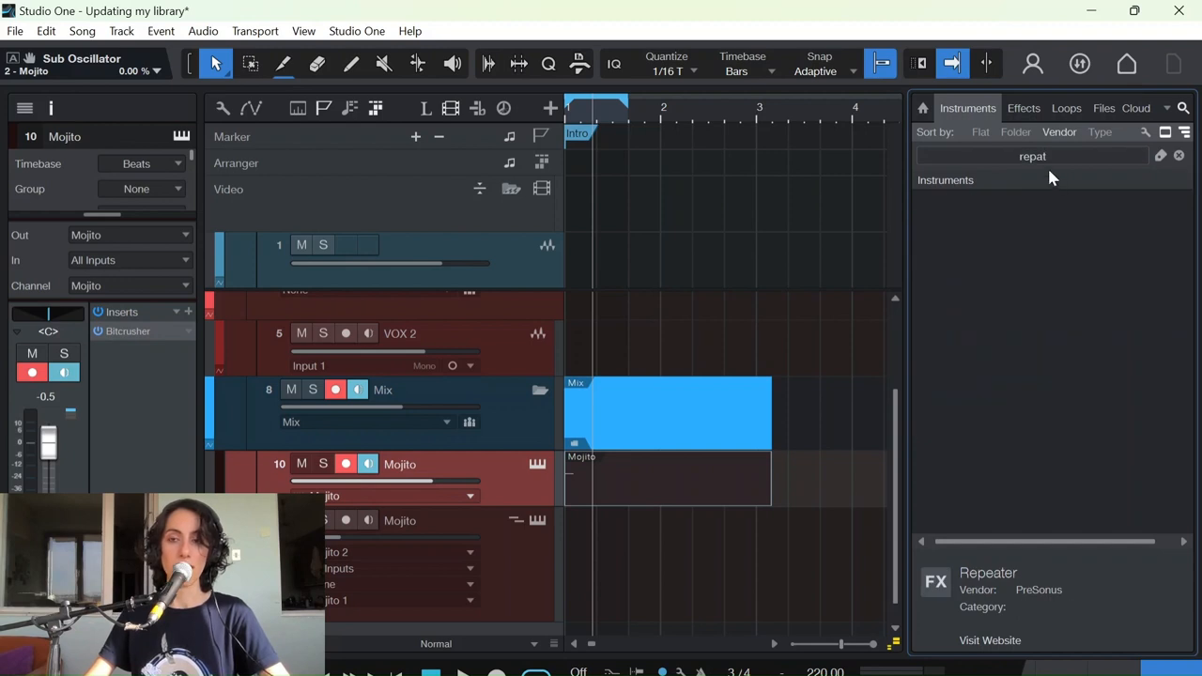
pyautogui.click(1178, 156)
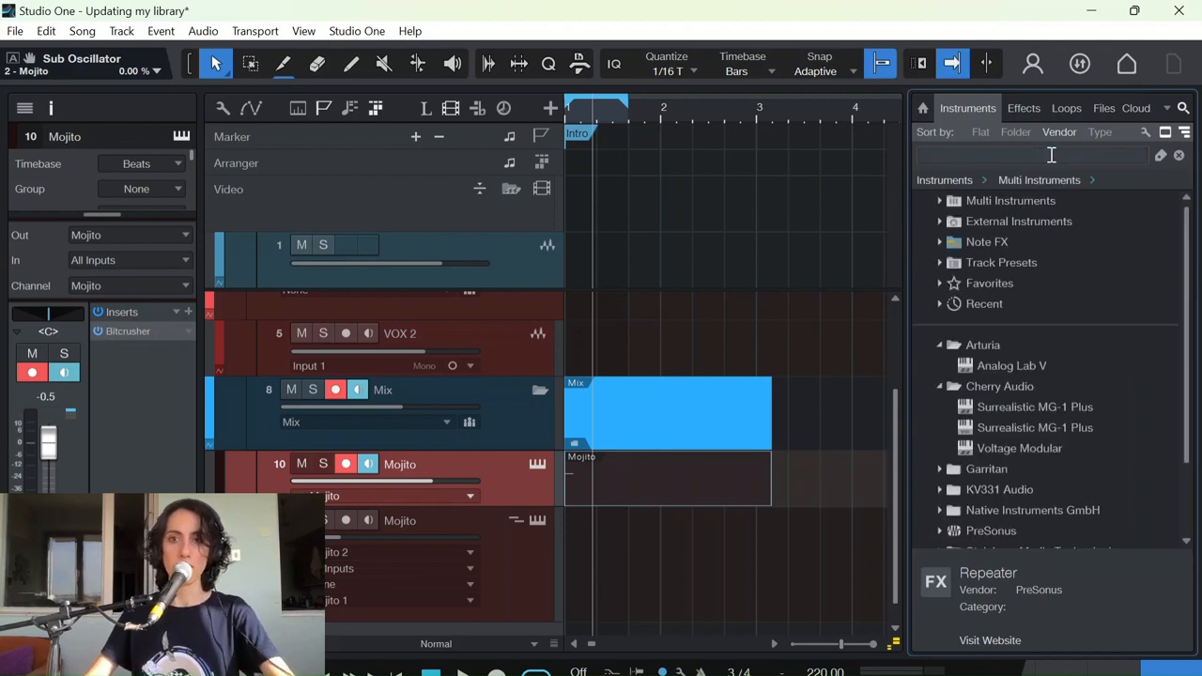
pyautogui.write('repea')
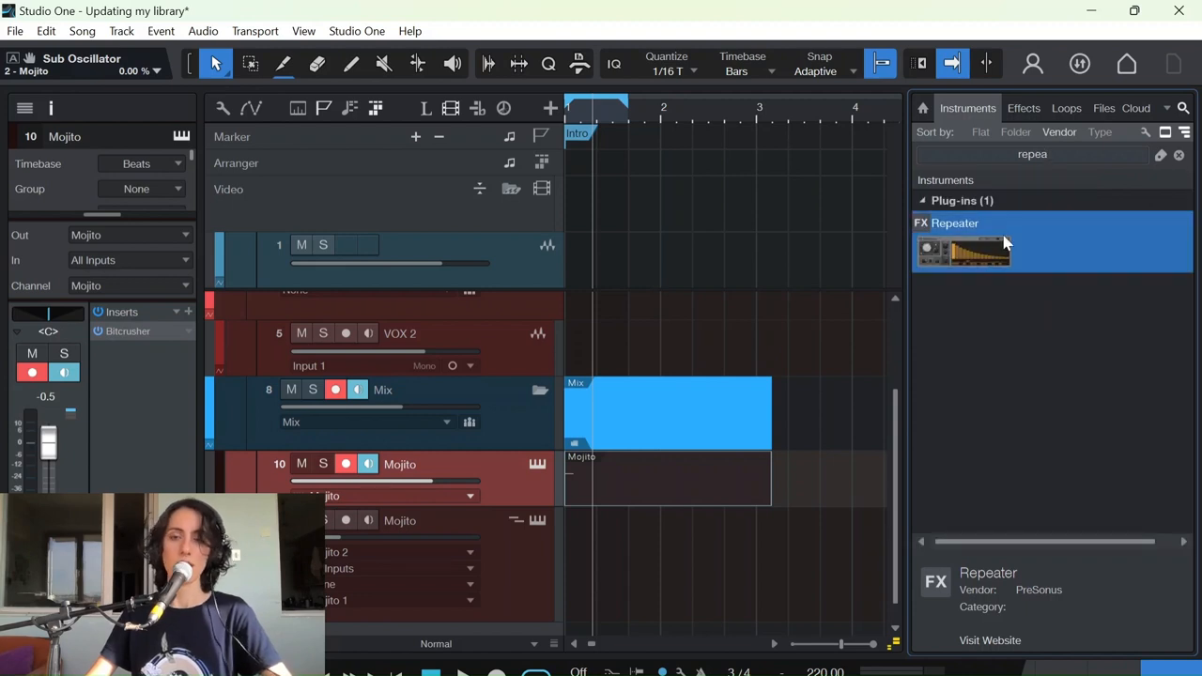
pyautogui.doubleClick(963, 248)
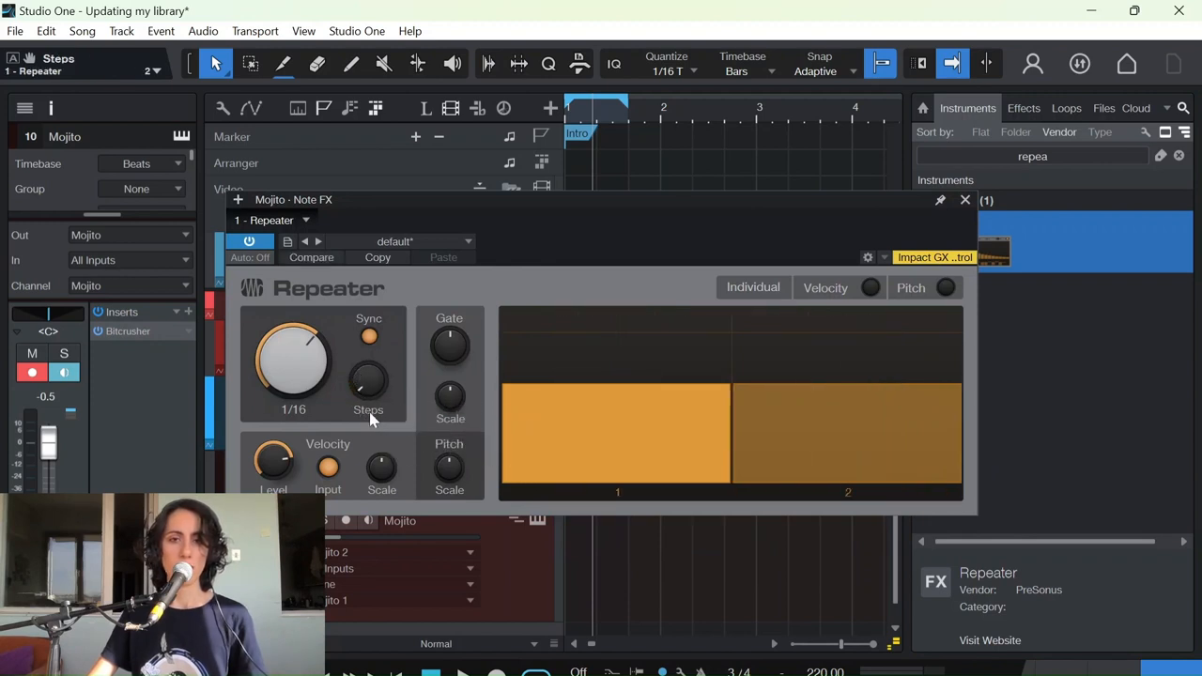
pyautogui.moveTo(368, 385)
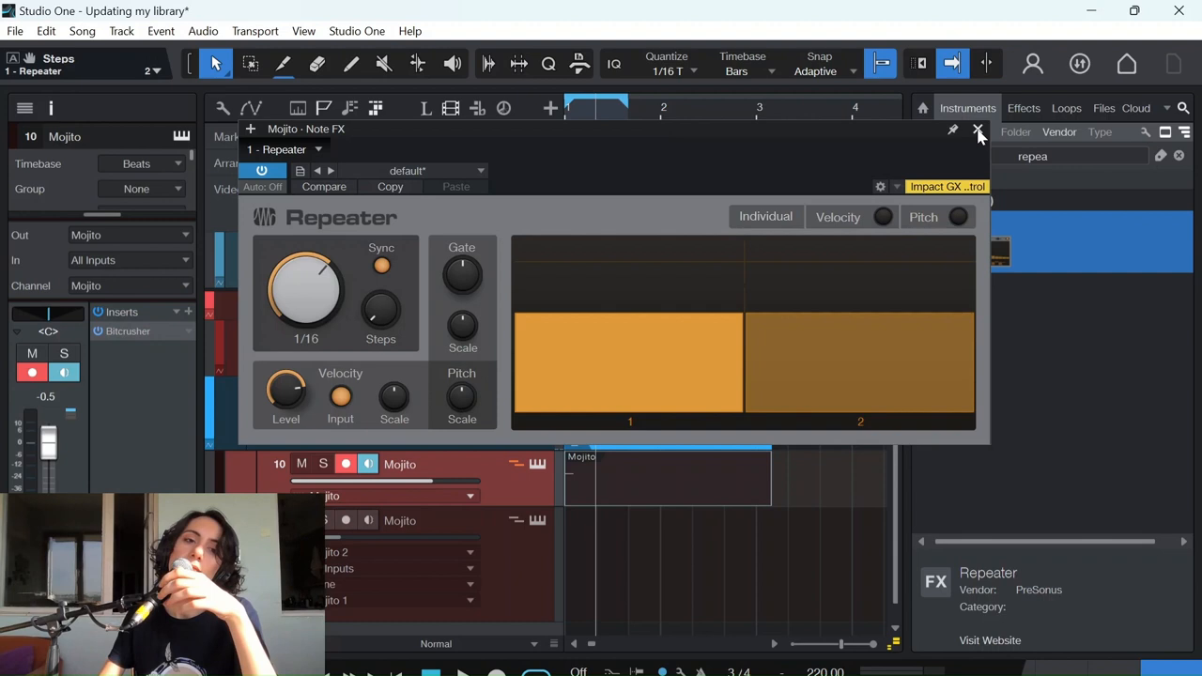
# Step: Close the Repeater note FX window
pyautogui.click(978, 129)
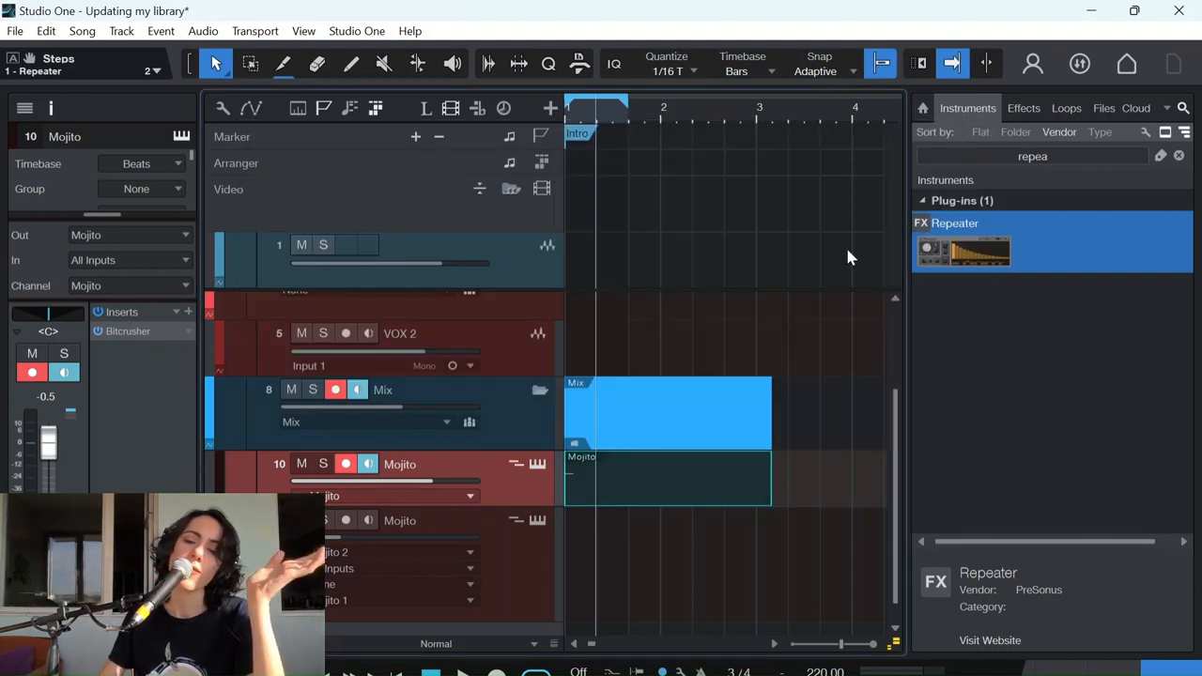